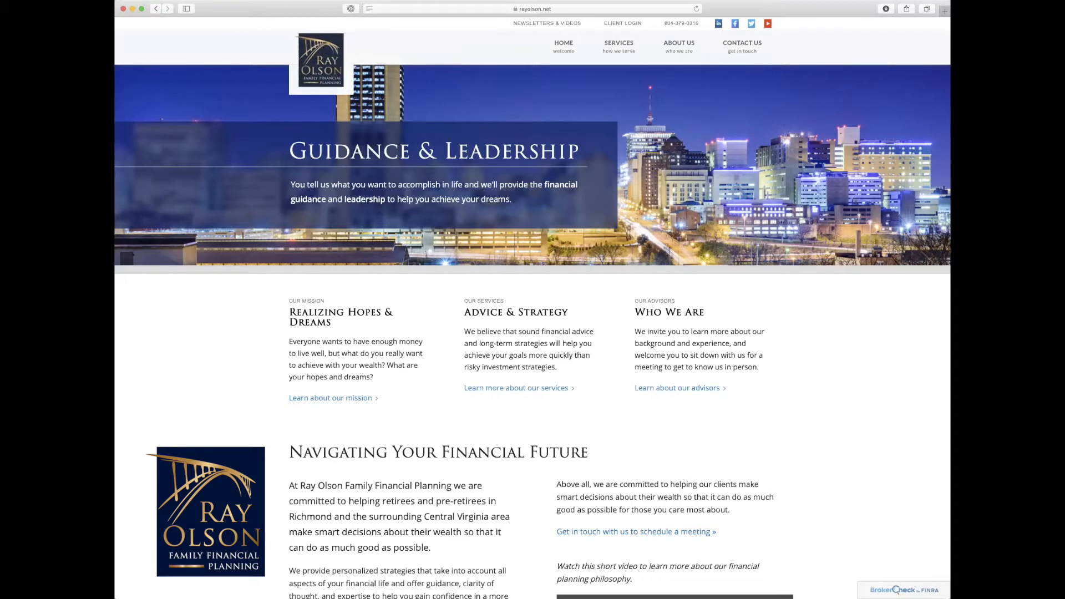
{"action": "mouse_move", "coordinate": [221, 128]}
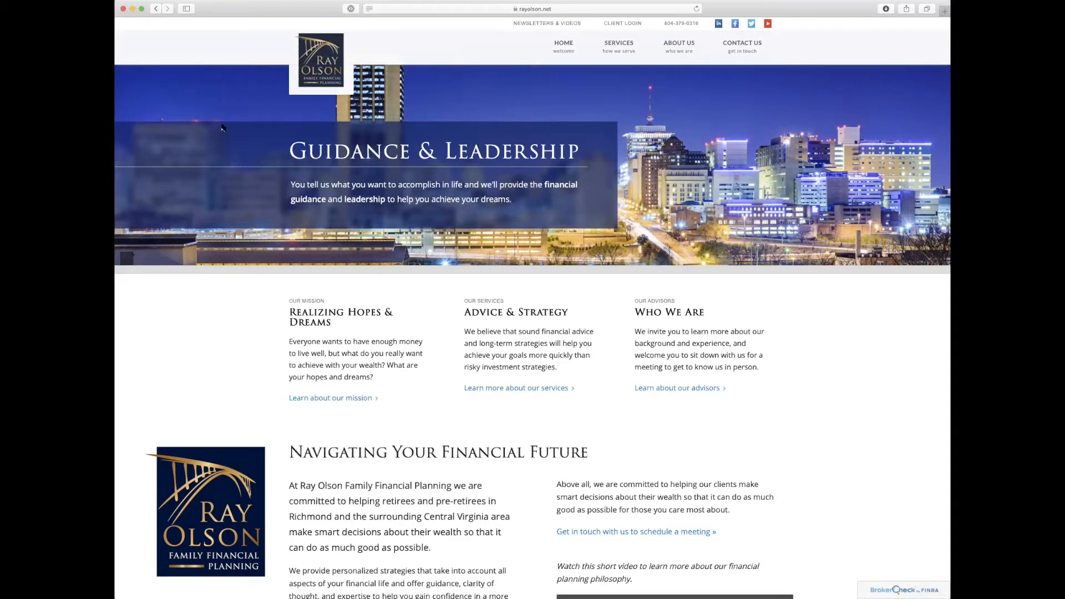
{"action": "mouse_move", "coordinate": [647, 22]}
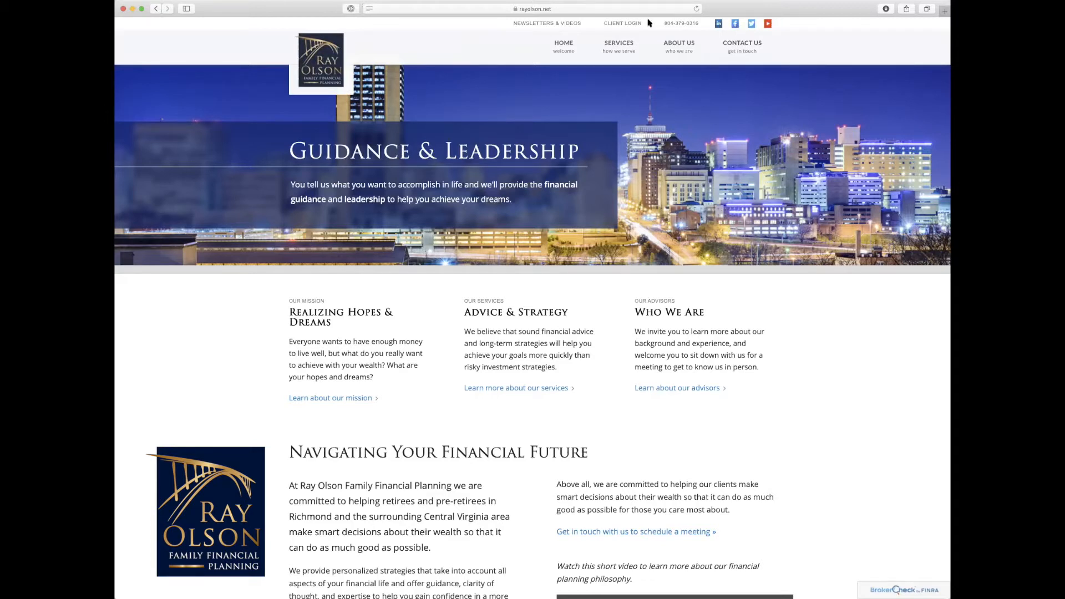
Step: Bring up the Client Login popup listing MoneyGuidePro and the other portals
{"action": "left_click", "coordinate": [621, 22]}
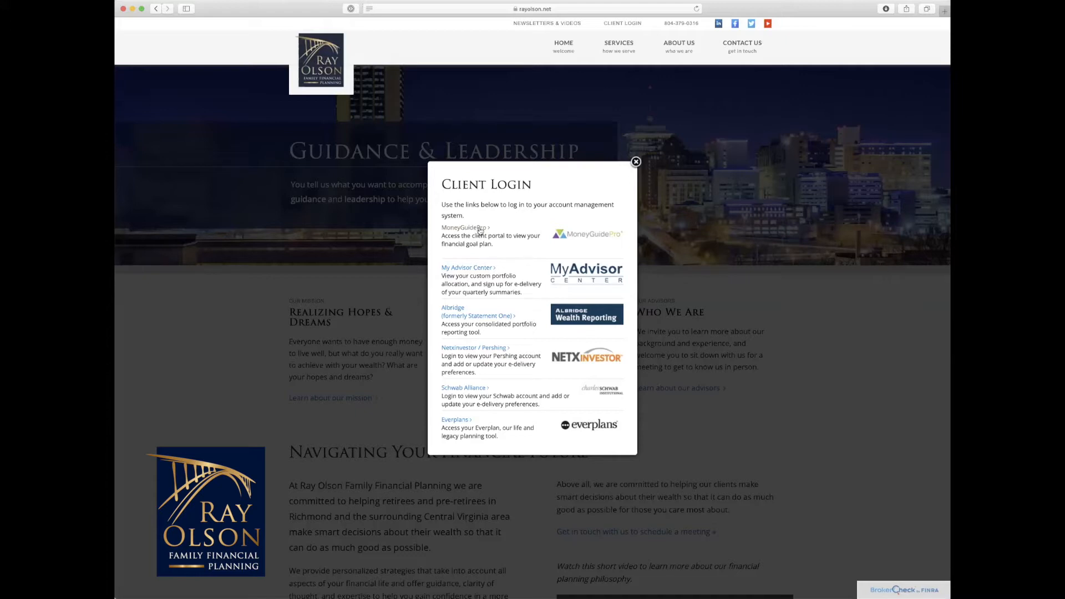
{"action": "mouse_move", "coordinate": [621, 24]}
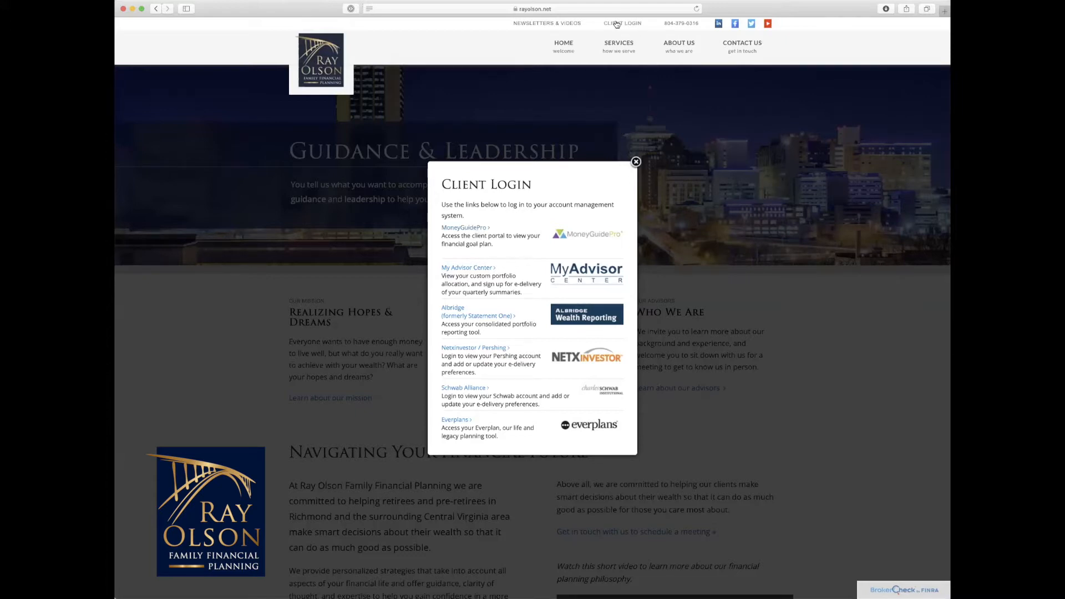
{"action": "mouse_move", "coordinate": [535, 202]}
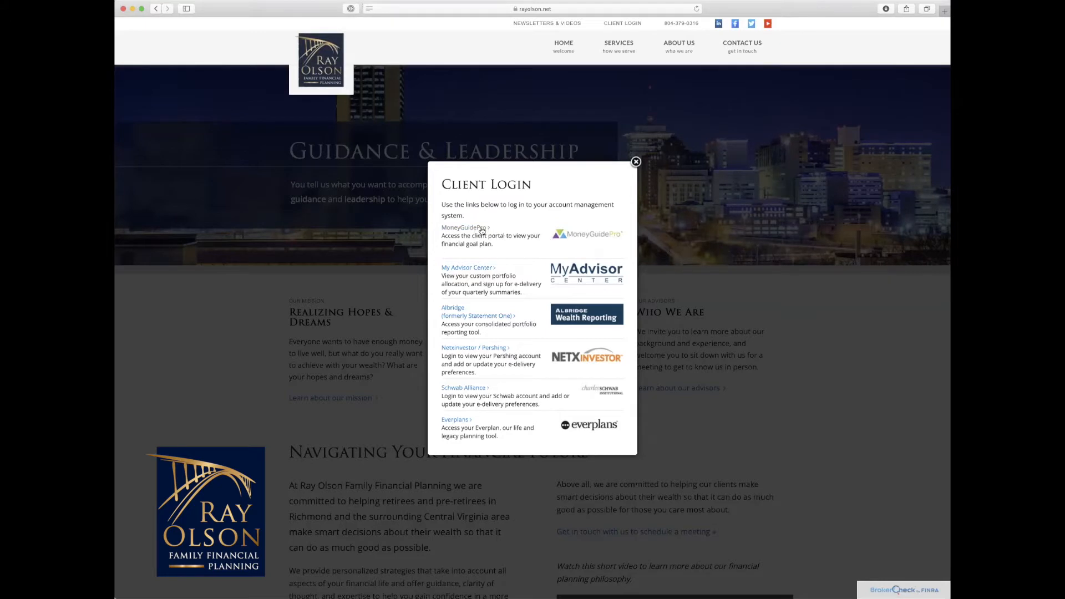
{"action": "left_click", "coordinate": [465, 228]}
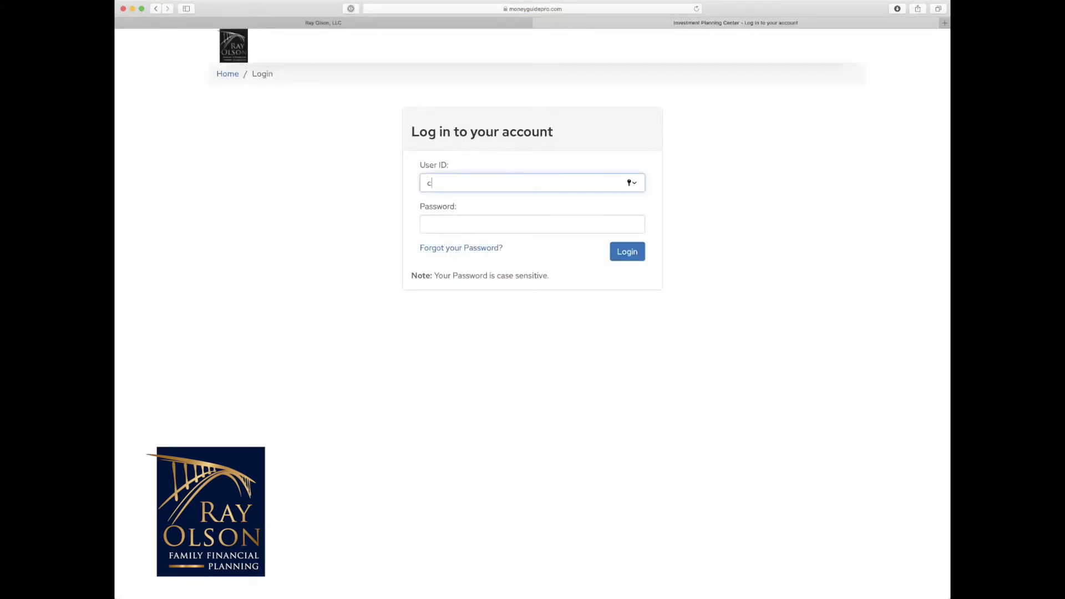
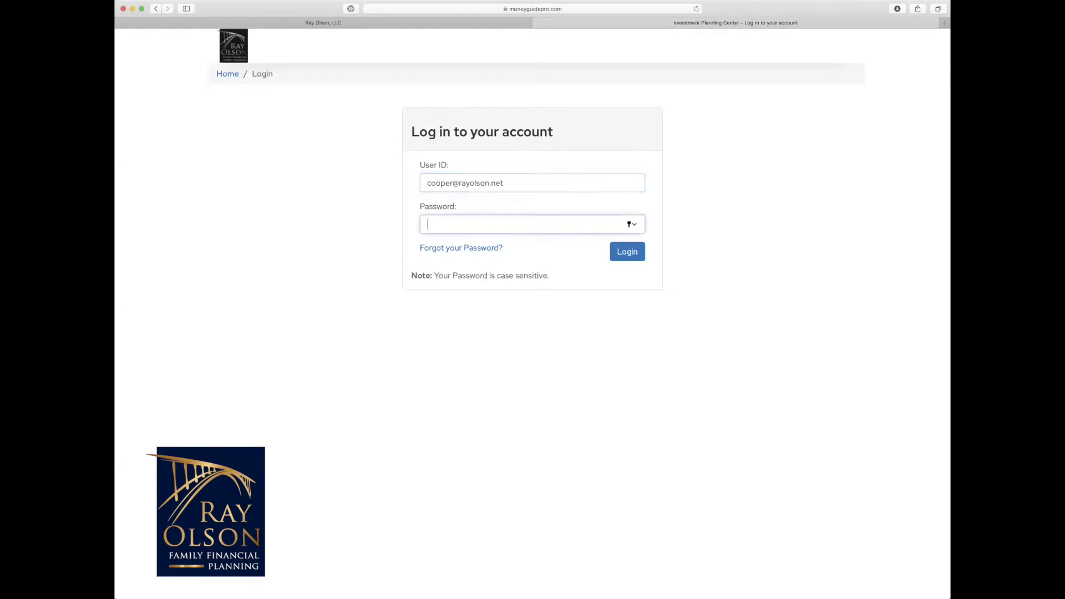
{"action": "type", "text": "••••••"}
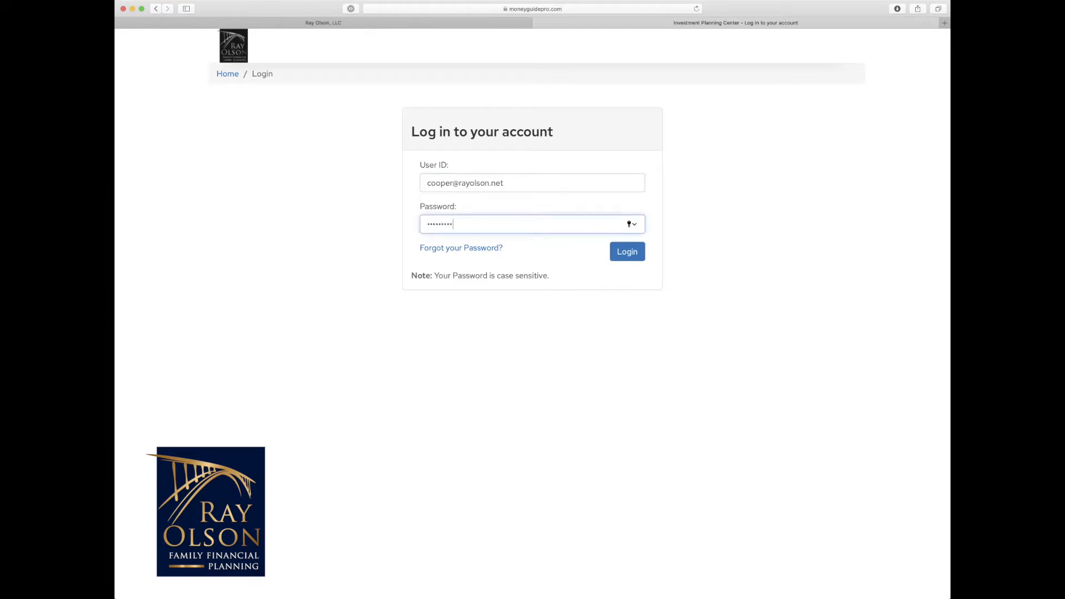
{"action": "left_click", "coordinate": [626, 252]}
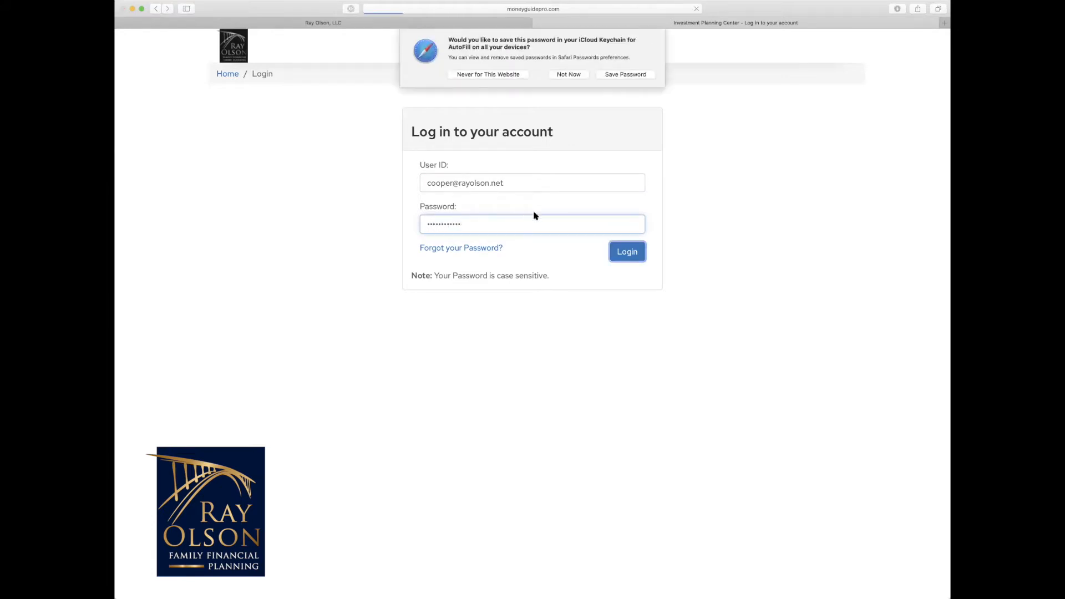
Step: Decline saving the password and land on John and Jane Doe's My Snapshot page
{"action": "left_click", "coordinate": [626, 252]}
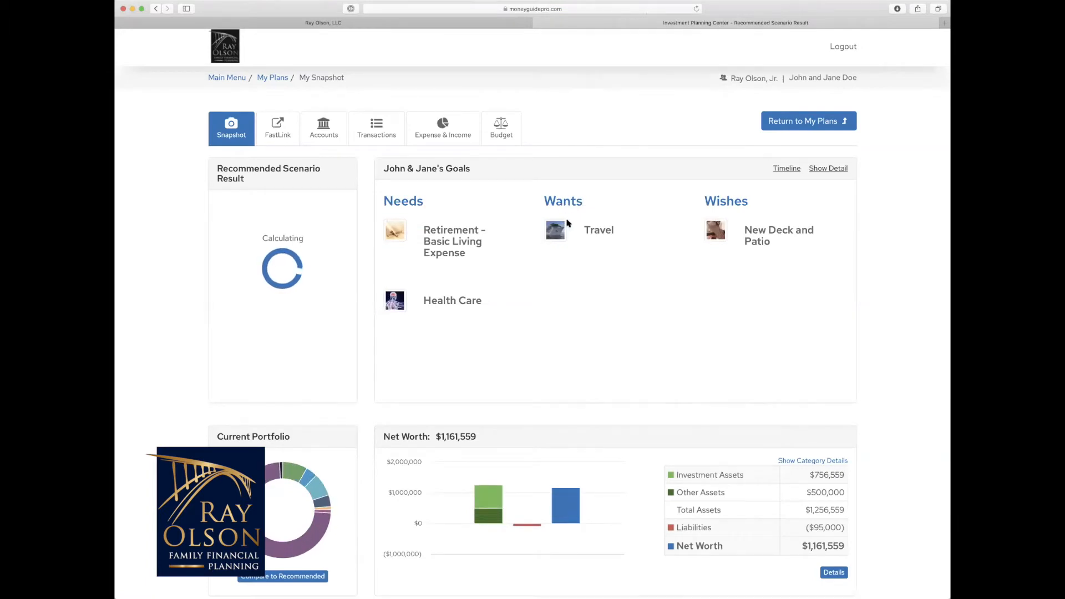
{"action": "scroll", "scroll_direction": "down", "scroll_amount": 3}
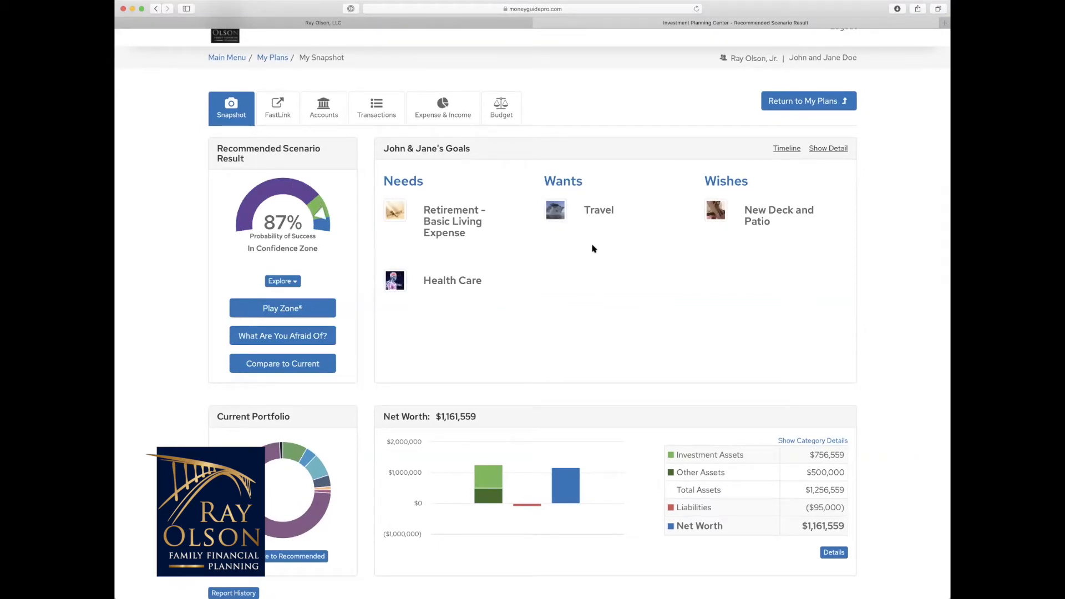
{"action": "mouse_move", "coordinate": [567, 224]}
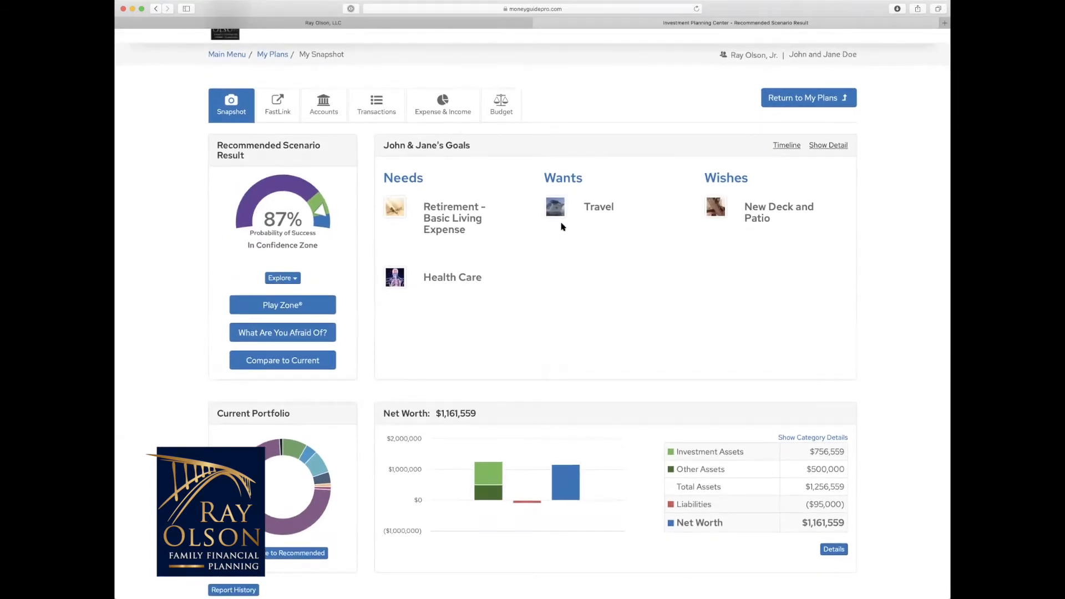
{"action": "mouse_move", "coordinate": [547, 237]}
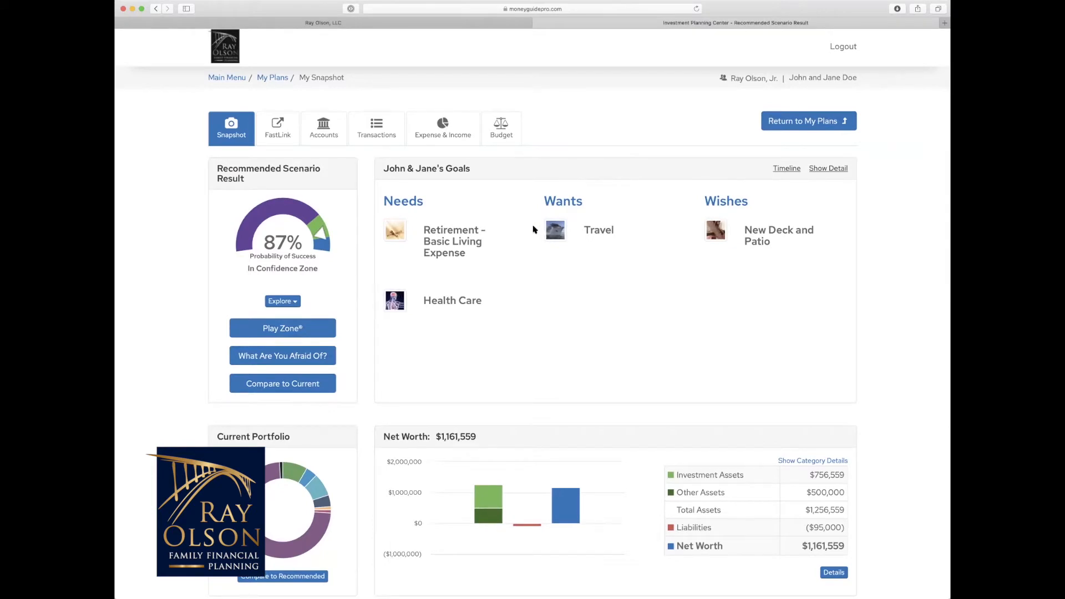
{"action": "mouse_move", "coordinate": [518, 222]}
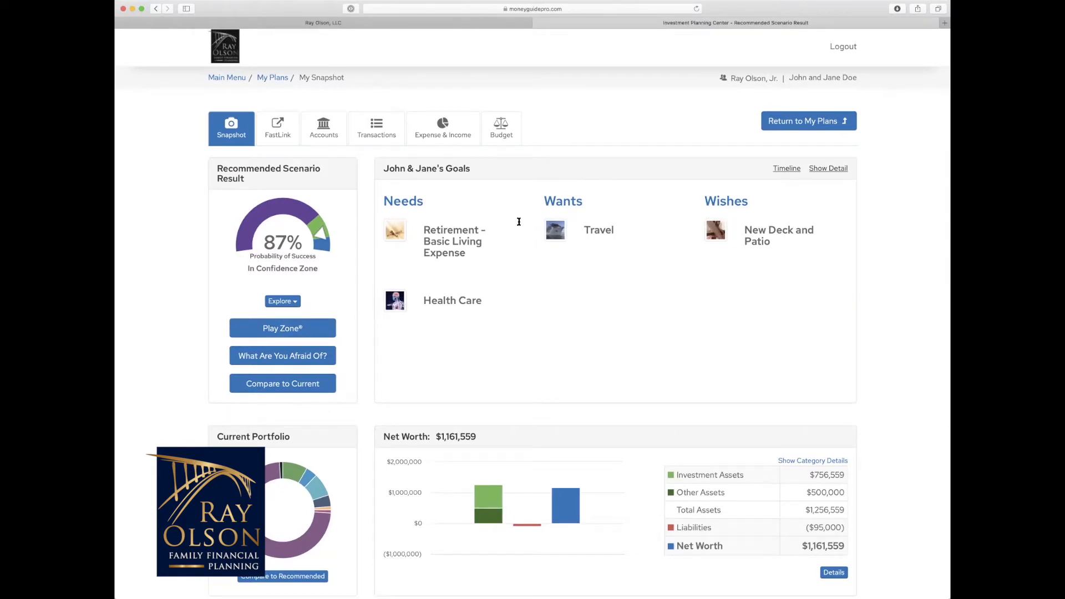
{"action": "mouse_move", "coordinate": [486, 213]}
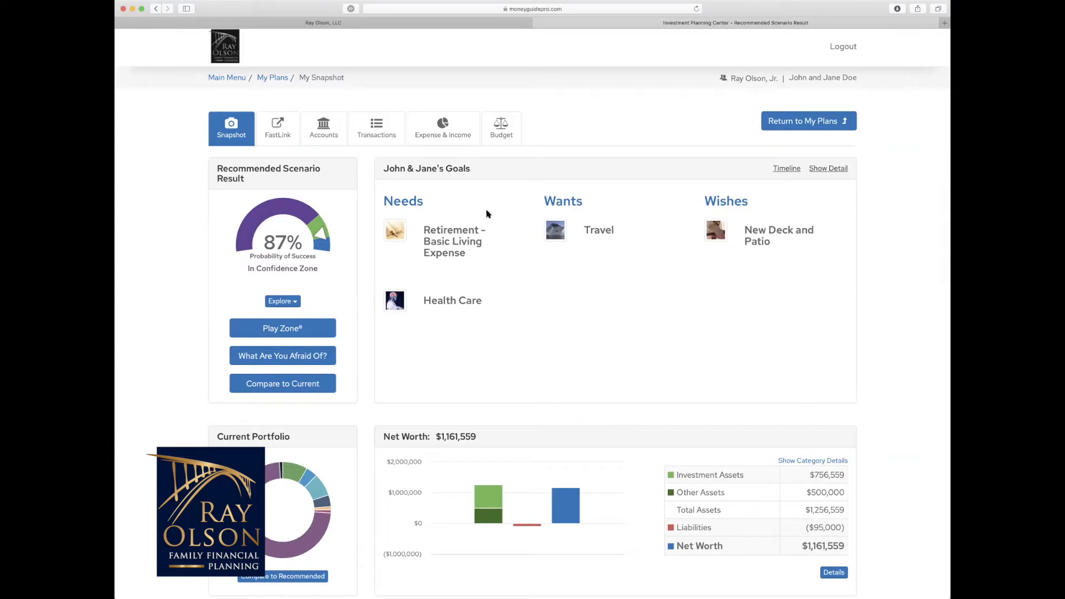
{"action": "mouse_move", "coordinate": [428, 193]}
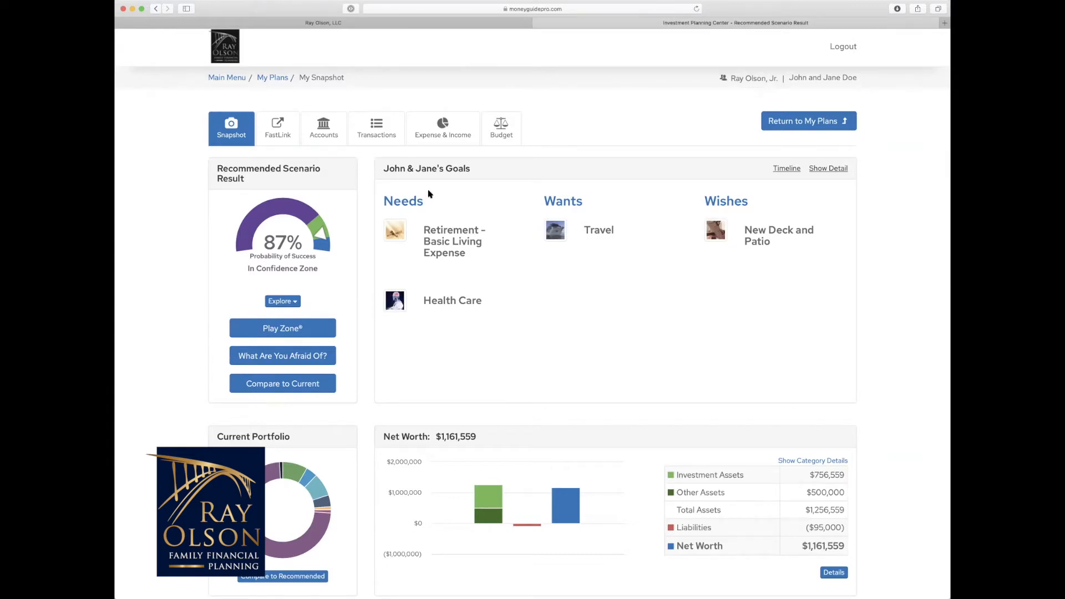
{"action": "mouse_move", "coordinate": [426, 192]}
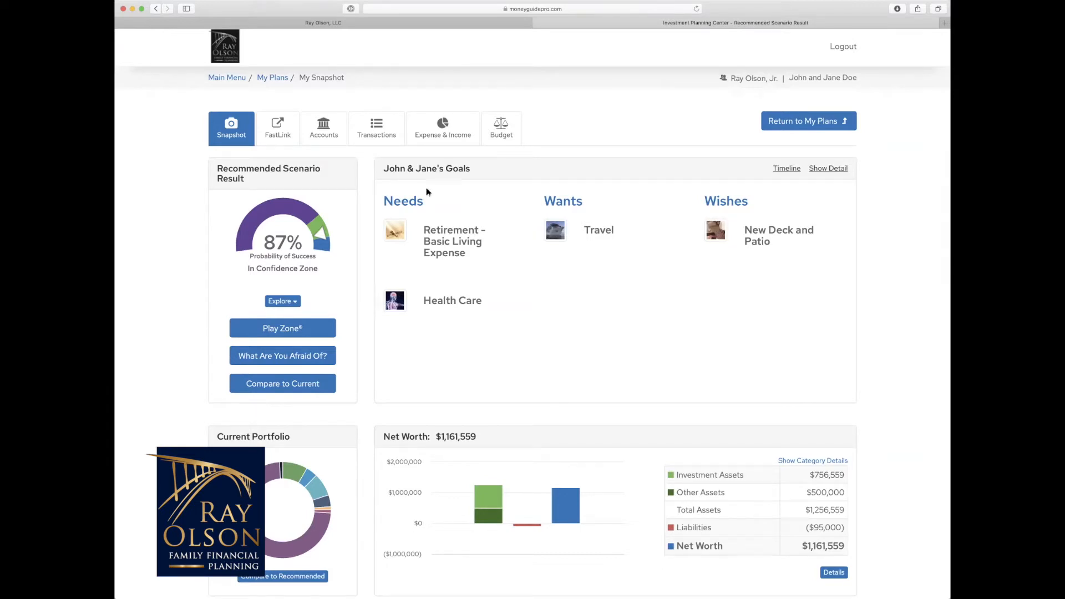
{"action": "mouse_move", "coordinate": [356, 172]}
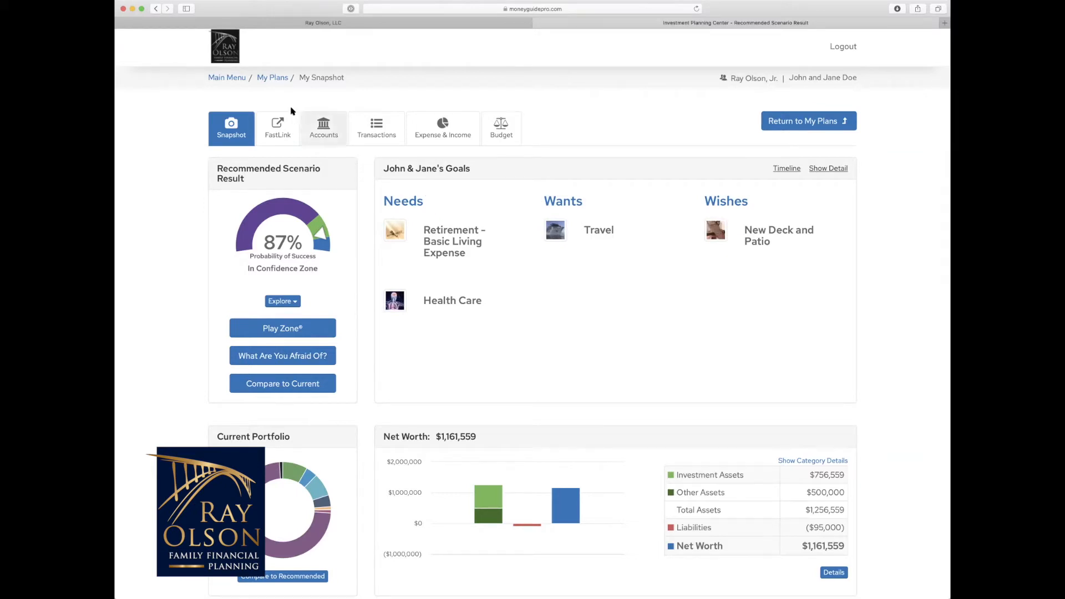
{"action": "mouse_move", "coordinate": [278, 128]}
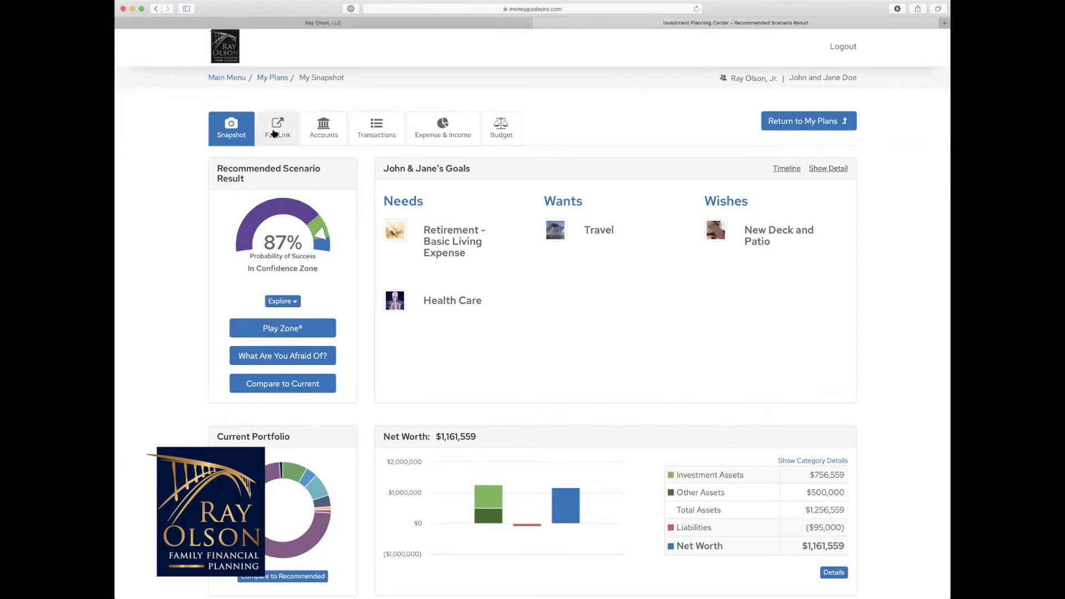
{"action": "left_click", "coordinate": [277, 128]}
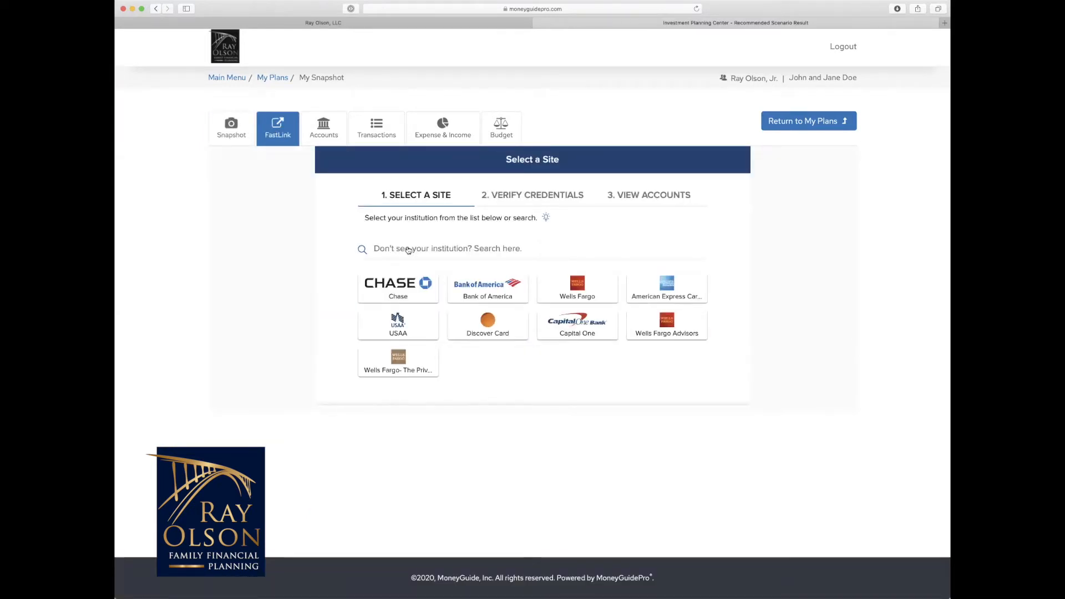
{"action": "left_click", "coordinate": [447, 248]}
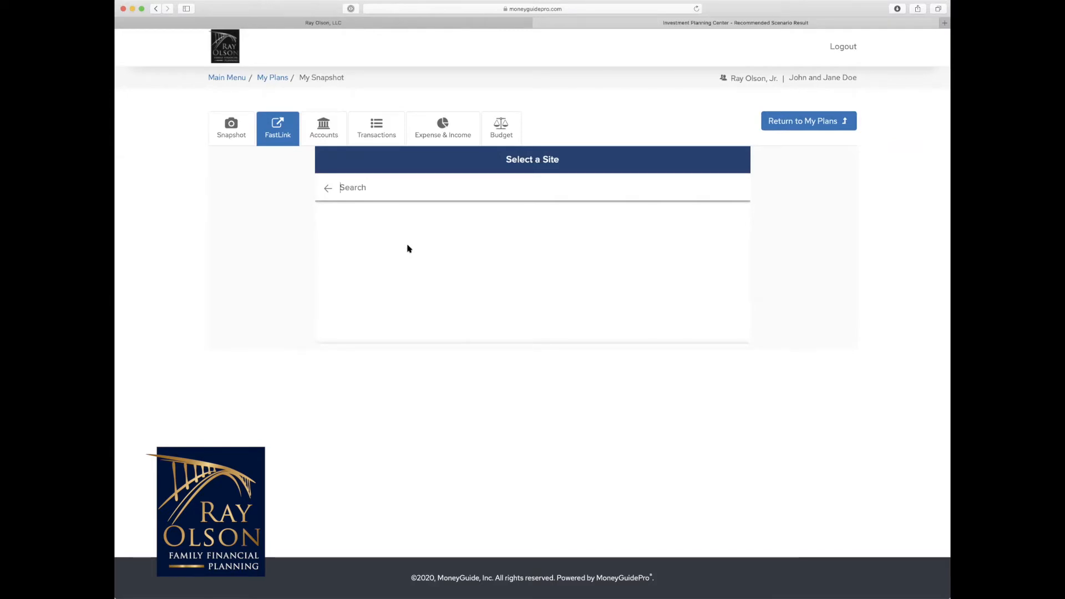
{"action": "type", "text": "www."}
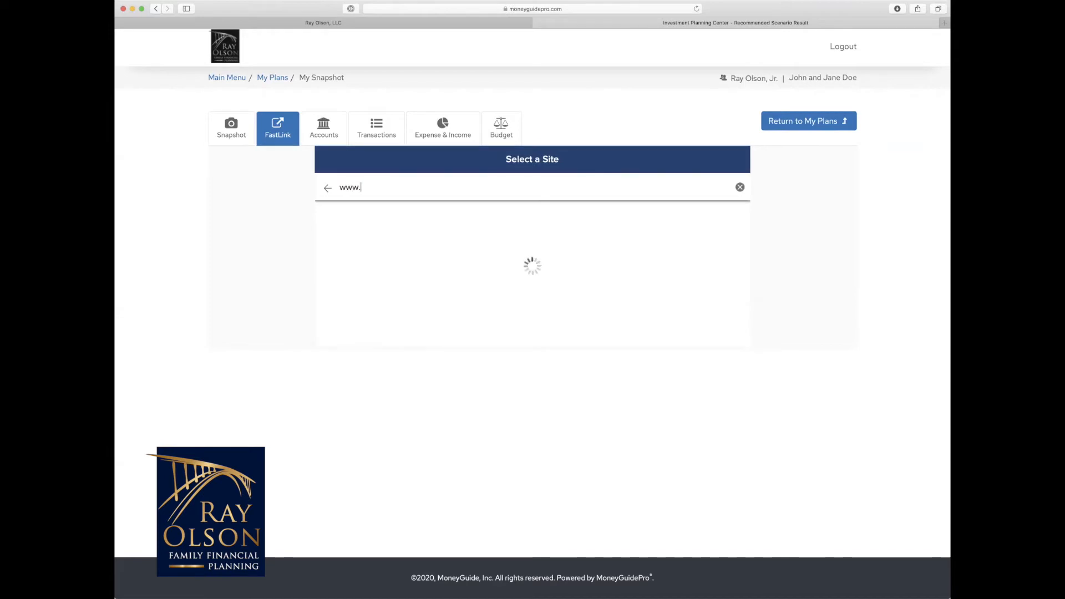
{"action": "type", "text": "suntrust.co"}
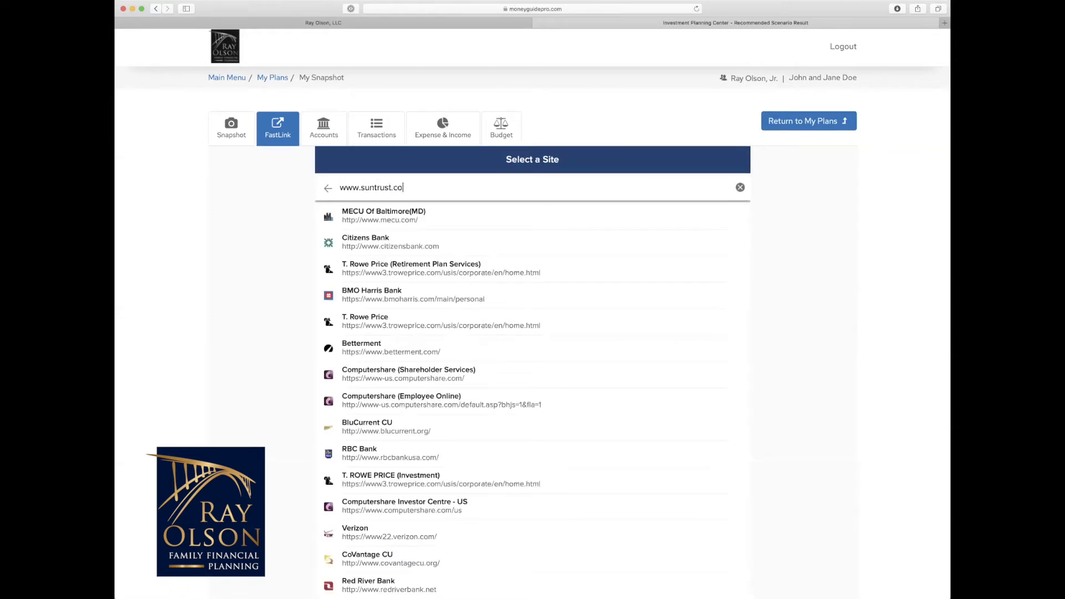
{"action": "type", "text": "m"}
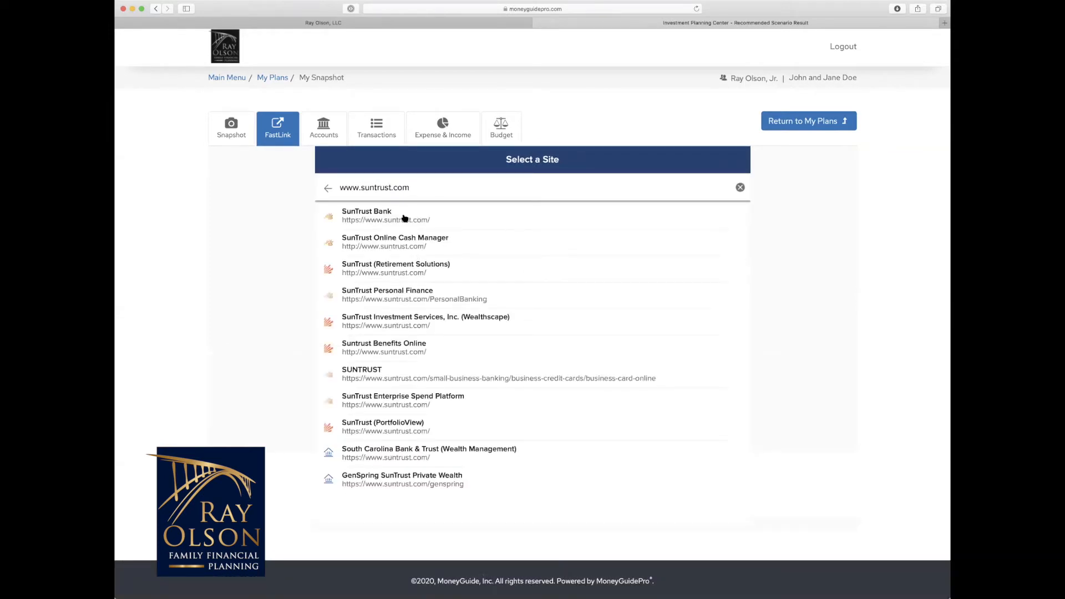
Step: Choose SunTrust Bank from the results and submit its login credentials
{"action": "left_click", "coordinate": [366, 214]}
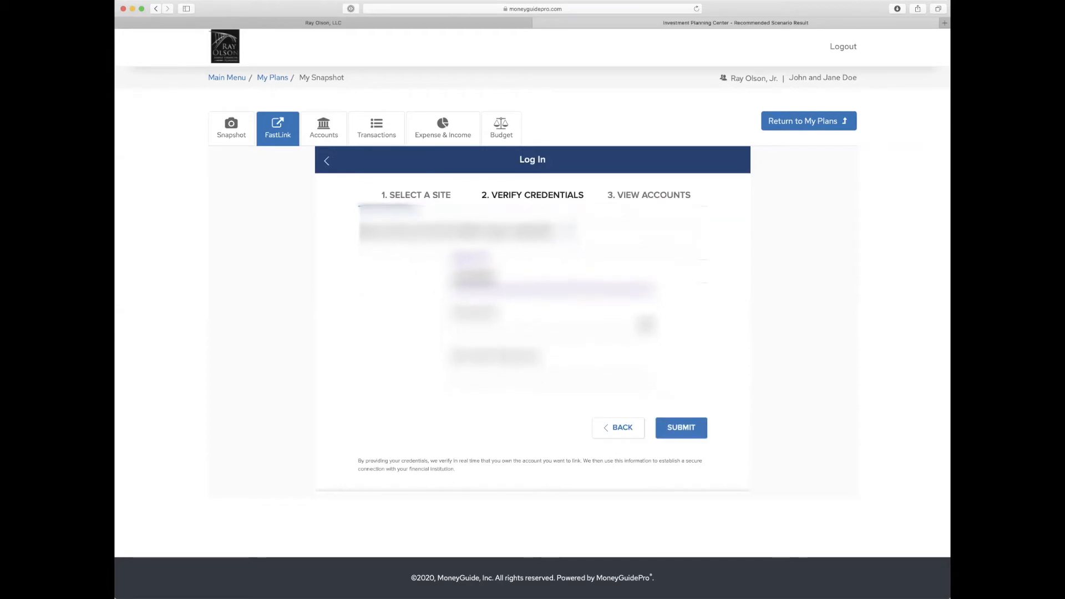
{"action": "left_click", "coordinate": [680, 427]}
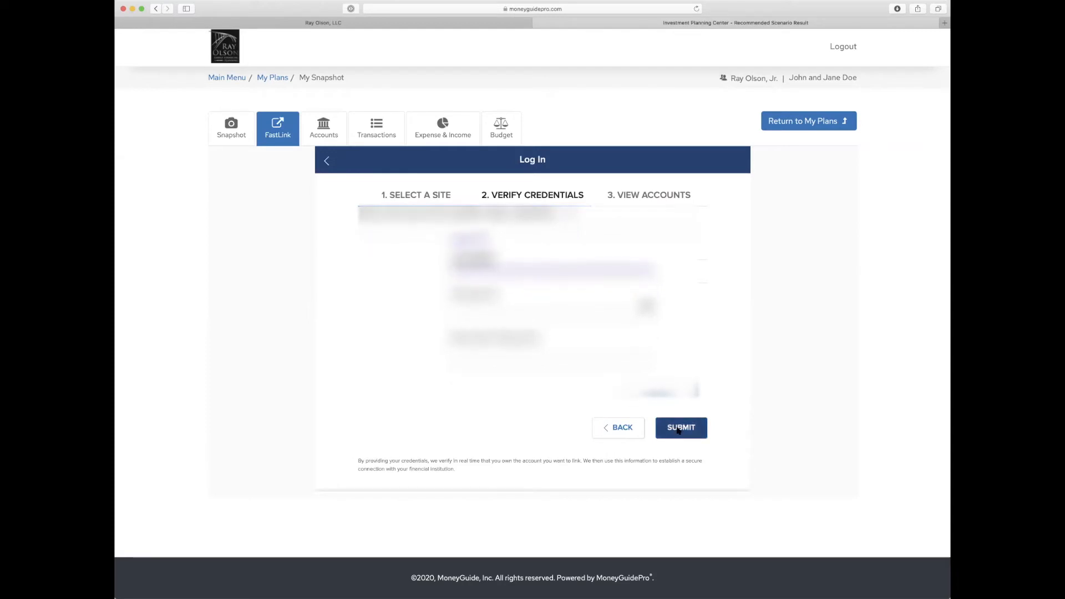
{"action": "left_click", "coordinate": [681, 427]}
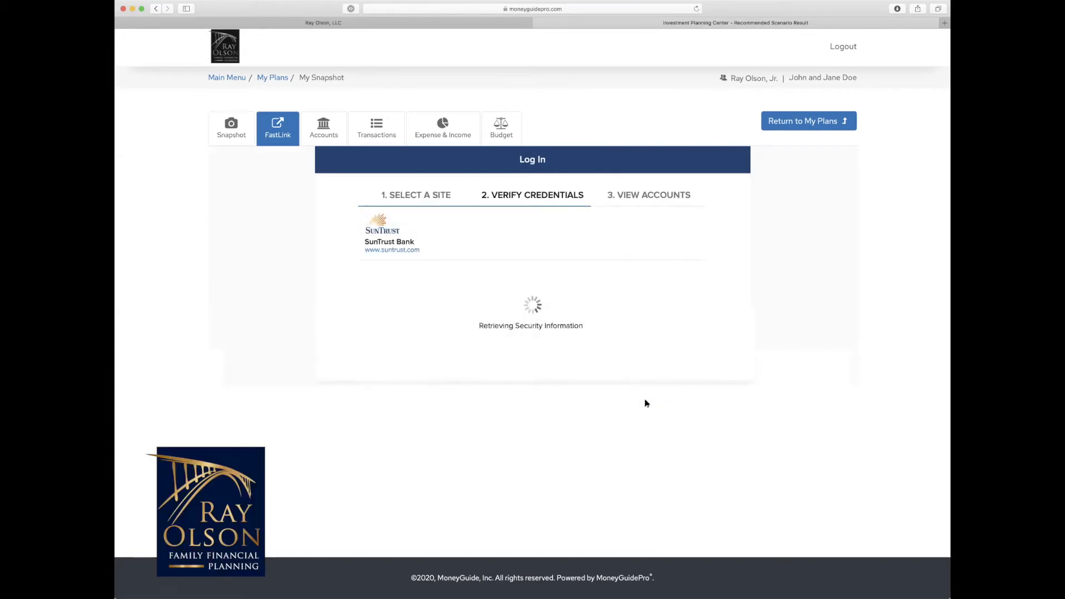
{"action": "mouse_move", "coordinate": [600, 384]}
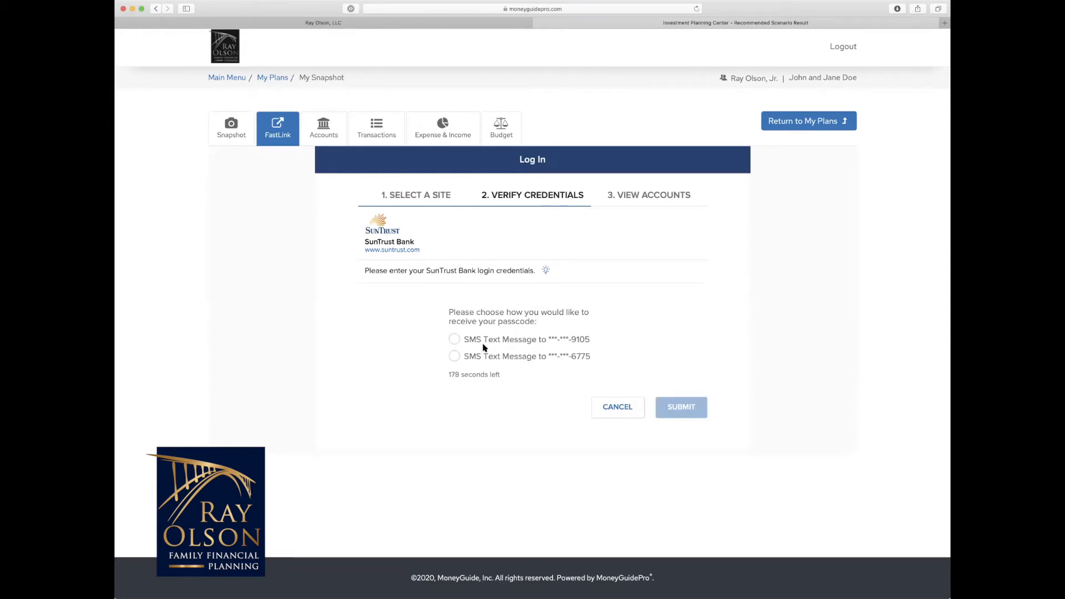
Step: Request the one-time passcode by text to the number ending 9105
{"action": "left_click", "coordinate": [455, 340]}
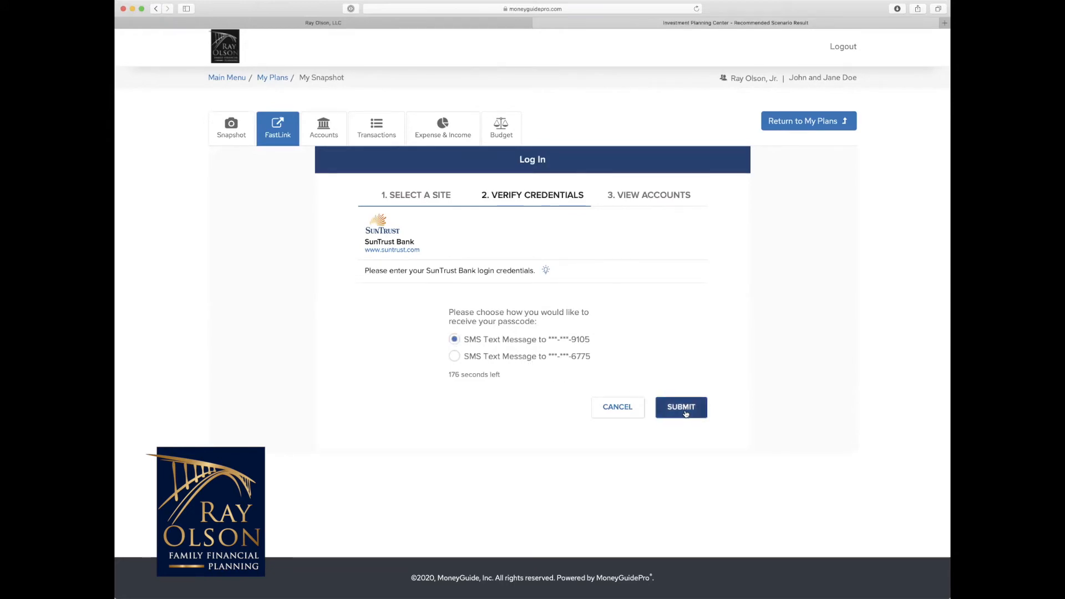
{"action": "left_click", "coordinate": [680, 407]}
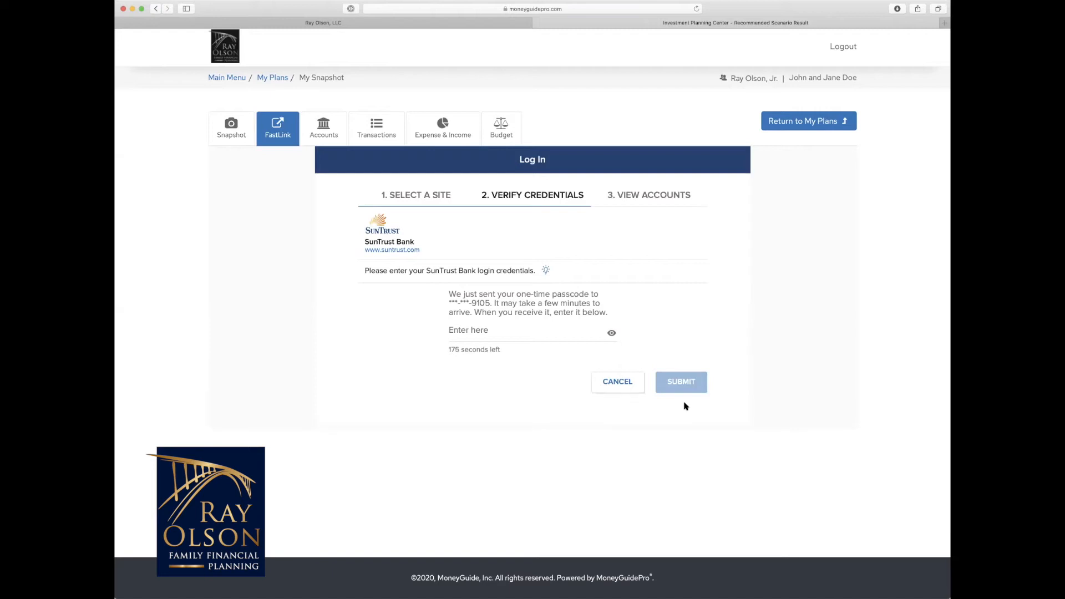
{"action": "mouse_move", "coordinate": [645, 392]}
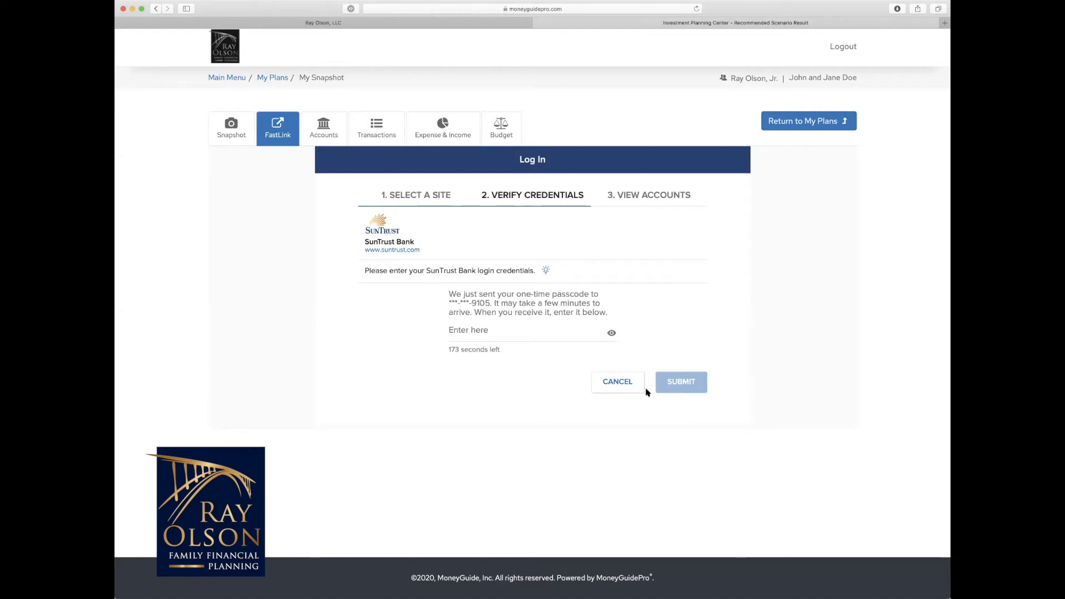
Step: Enter the SunTrust one-time passcode and submit it for verification
{"action": "left_click", "coordinate": [511, 330]}
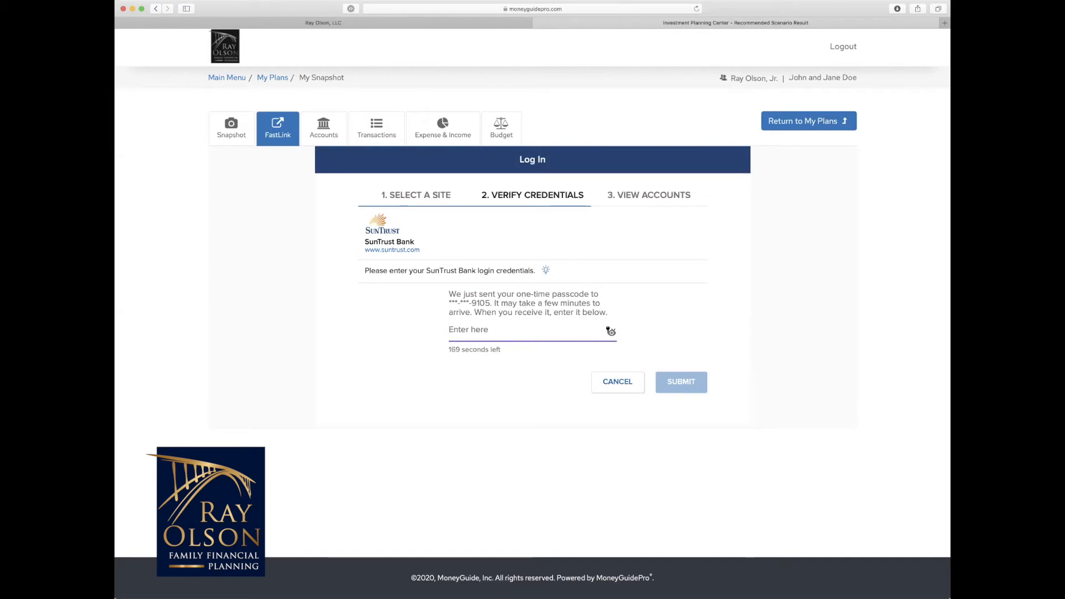
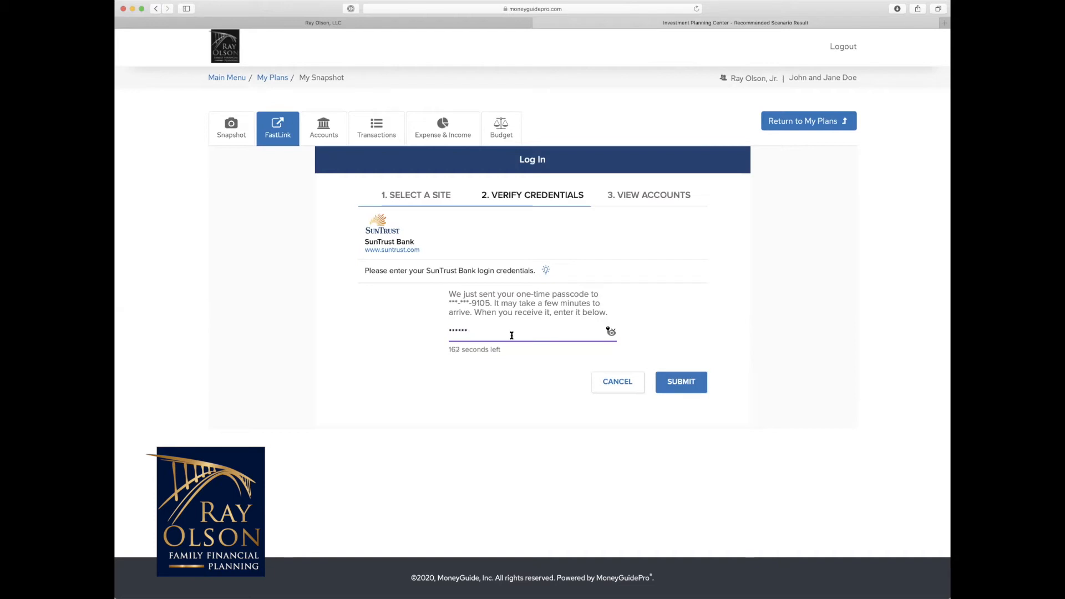
{"action": "left_click", "coordinate": [680, 380]}
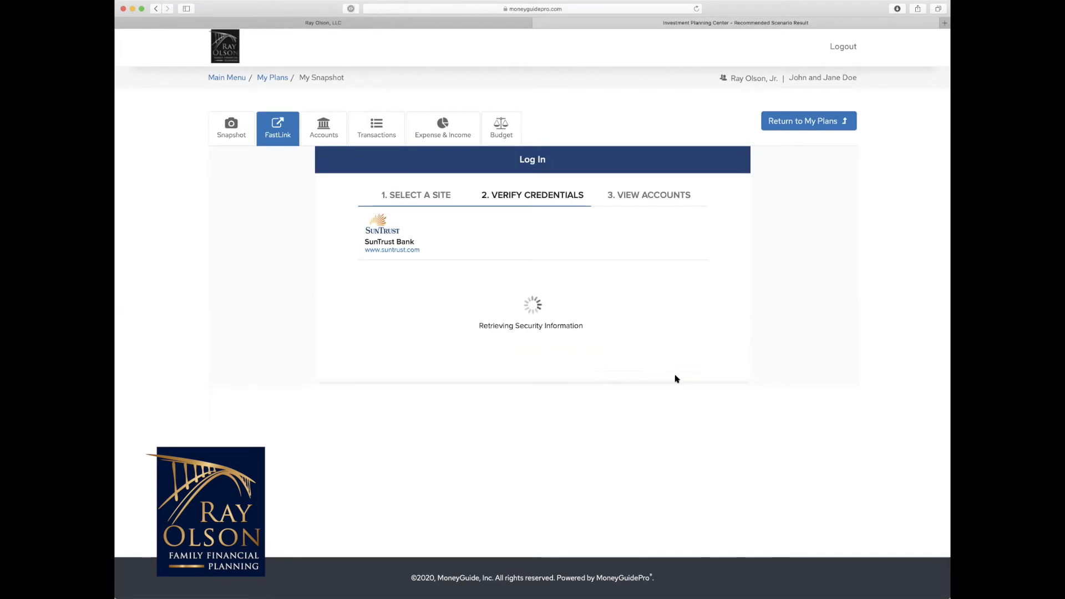
{"action": "mouse_move", "coordinate": [630, 280]}
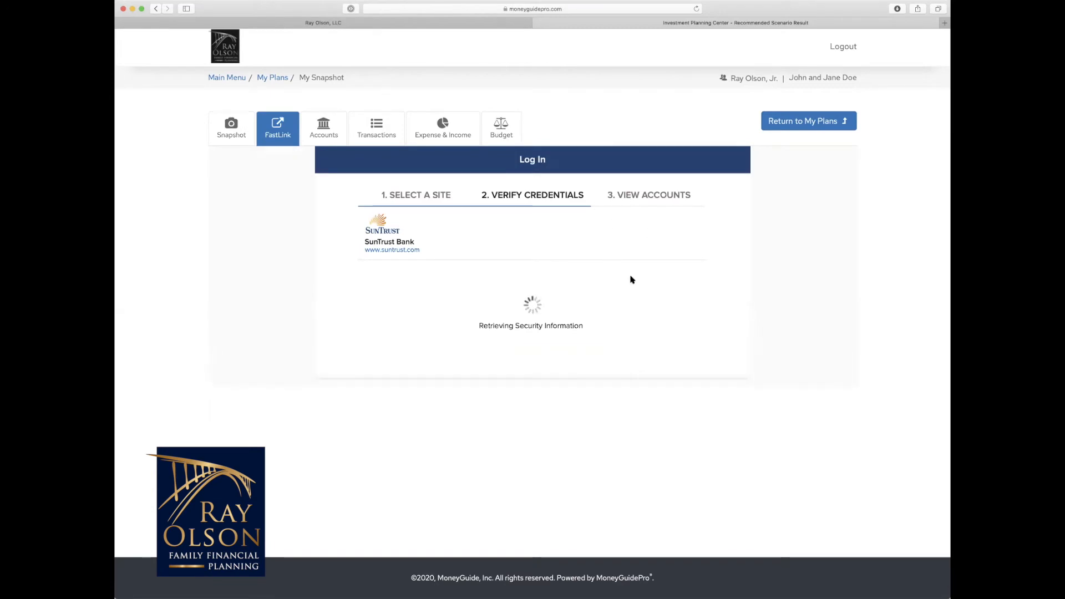
{"action": "mouse_move", "coordinate": [622, 339]}
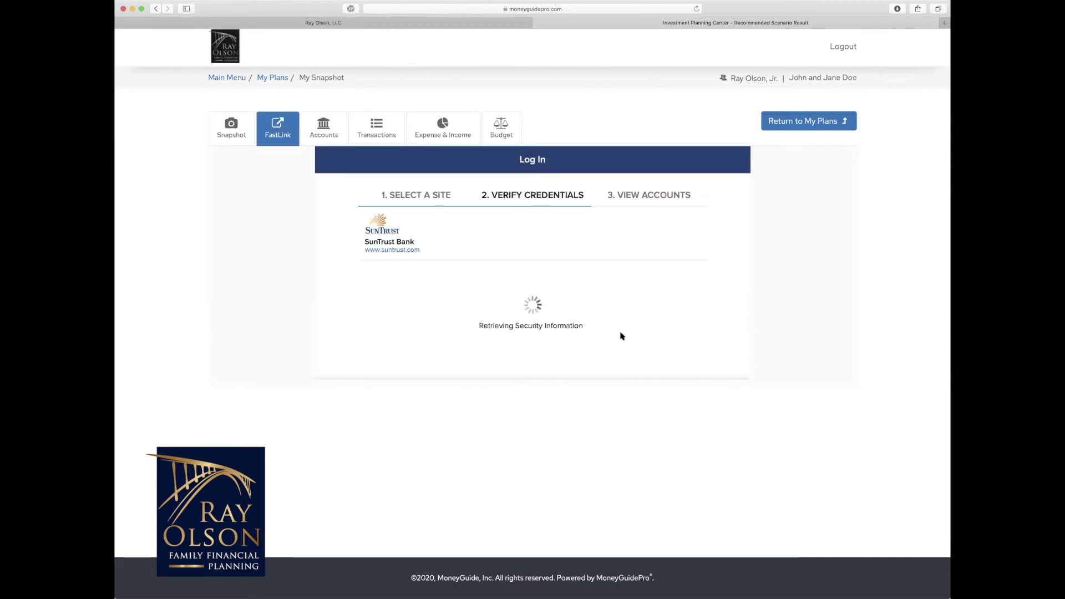
{"action": "mouse_move", "coordinate": [635, 341]}
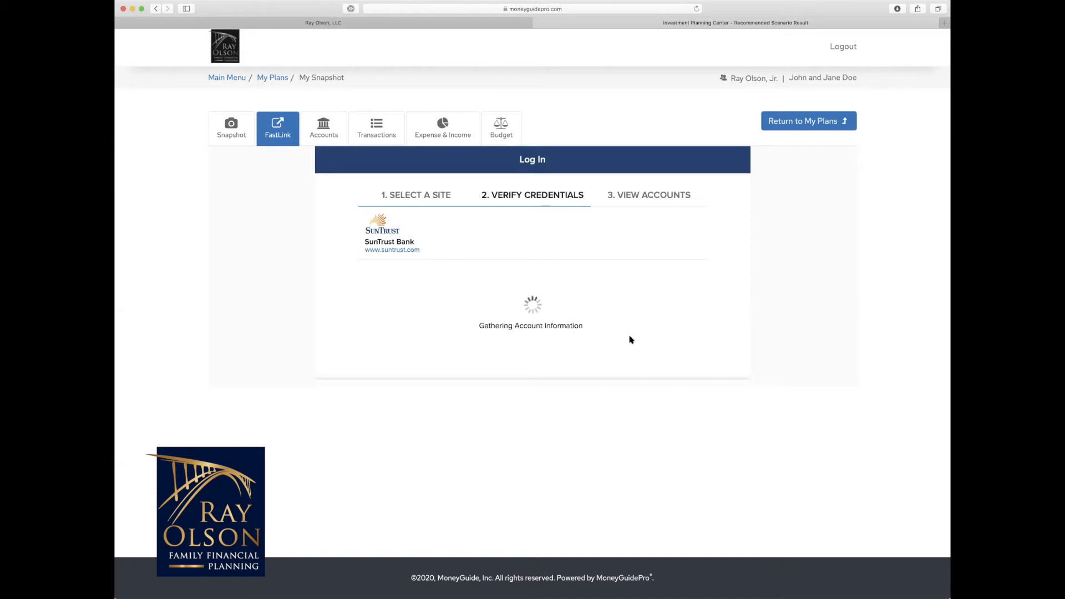
{"action": "mouse_move", "coordinate": [504, 291]}
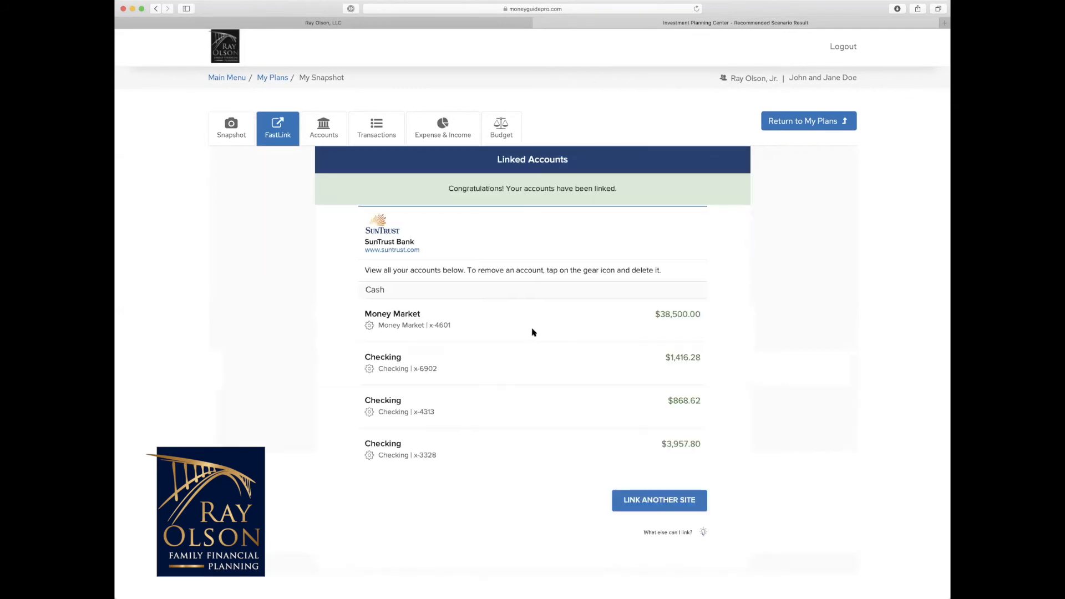
{"action": "mouse_move", "coordinate": [601, 450]}
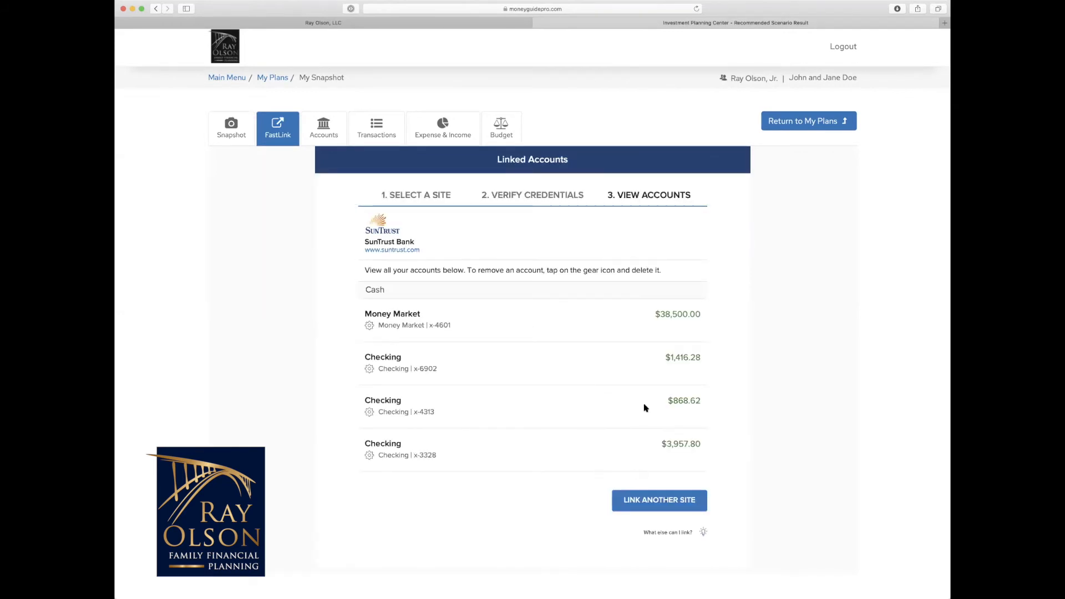
{"action": "mouse_move", "coordinate": [658, 500]}
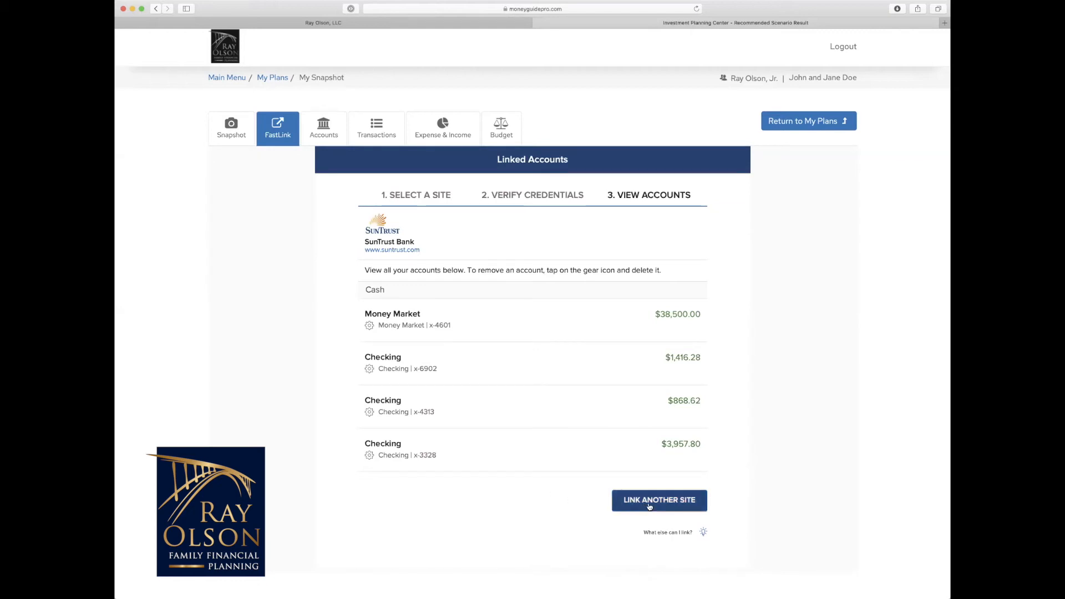
Step: Start linking another site after reviewing the four linked SunTrust accounts
{"action": "left_click", "coordinate": [658, 500]}
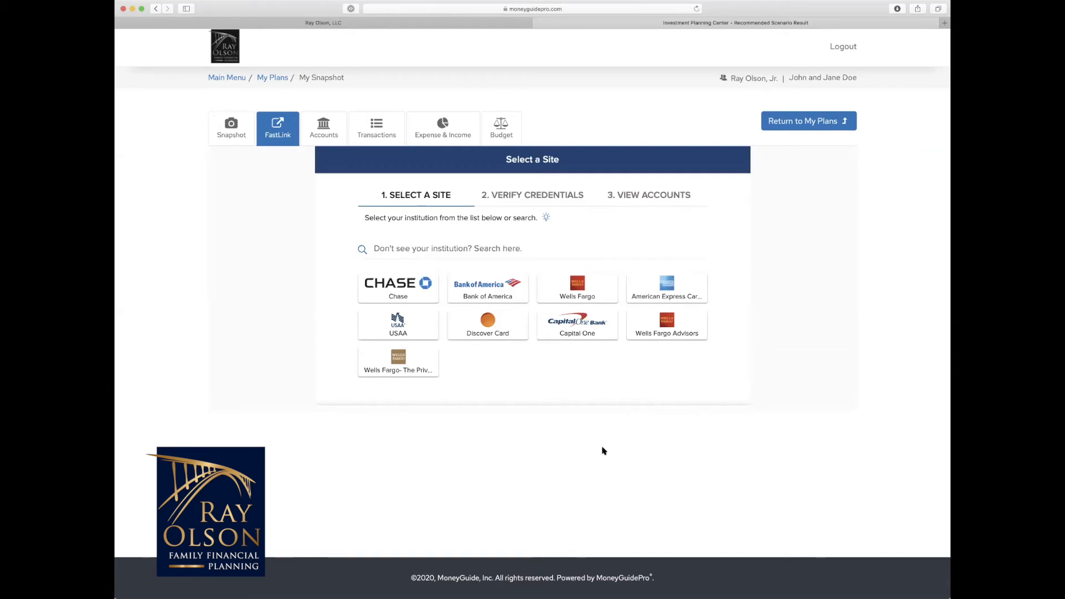
{"action": "mouse_move", "coordinate": [390, 202]}
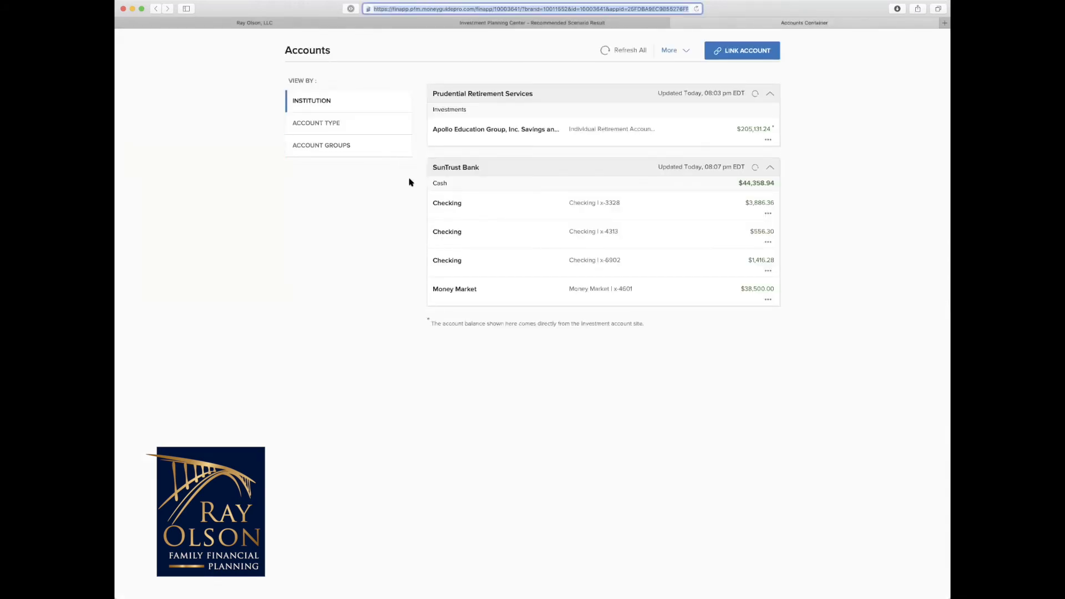
Step: Refresh all balances, retry Prudential, and dismiss the refresh-too-soon notice
{"action": "left_click", "coordinate": [630, 50]}
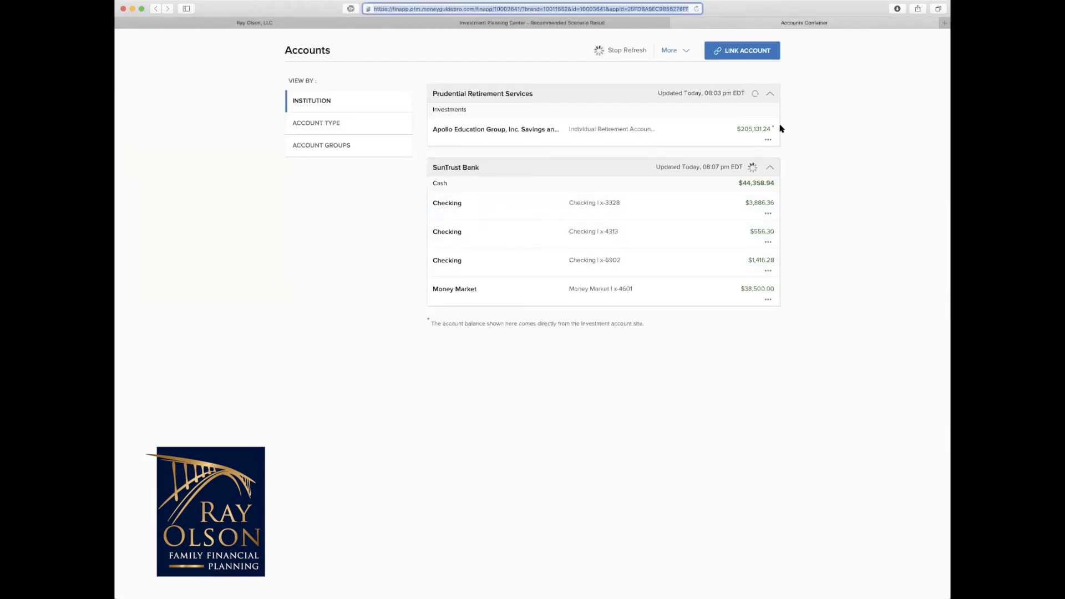
{"action": "mouse_move", "coordinate": [476, 206]}
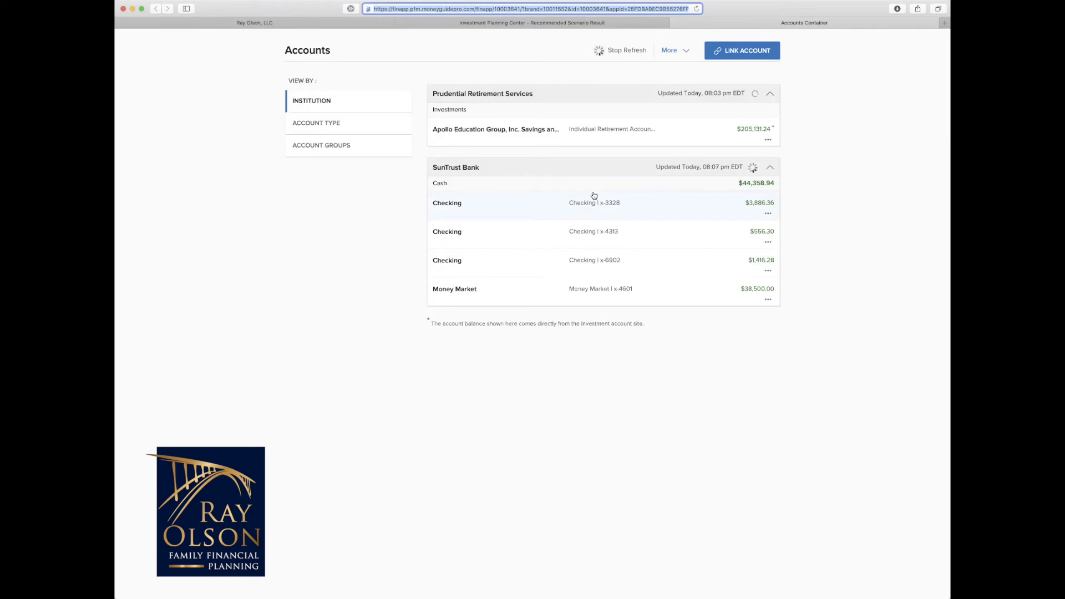
{"action": "mouse_move", "coordinate": [694, 177]}
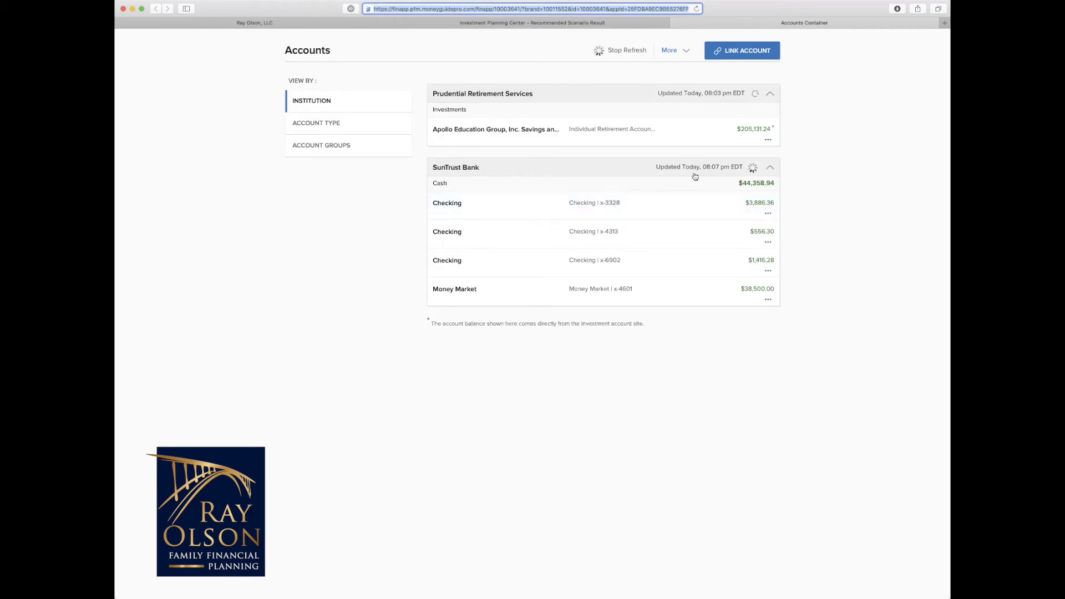
{"action": "mouse_move", "coordinate": [653, 179]}
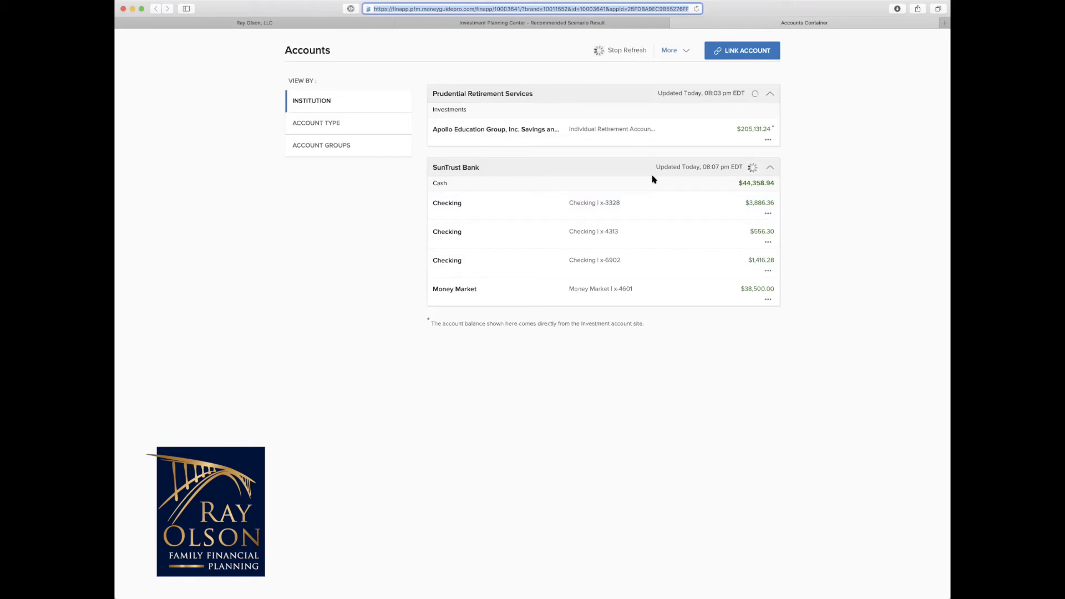
{"action": "mouse_move", "coordinate": [660, 162]}
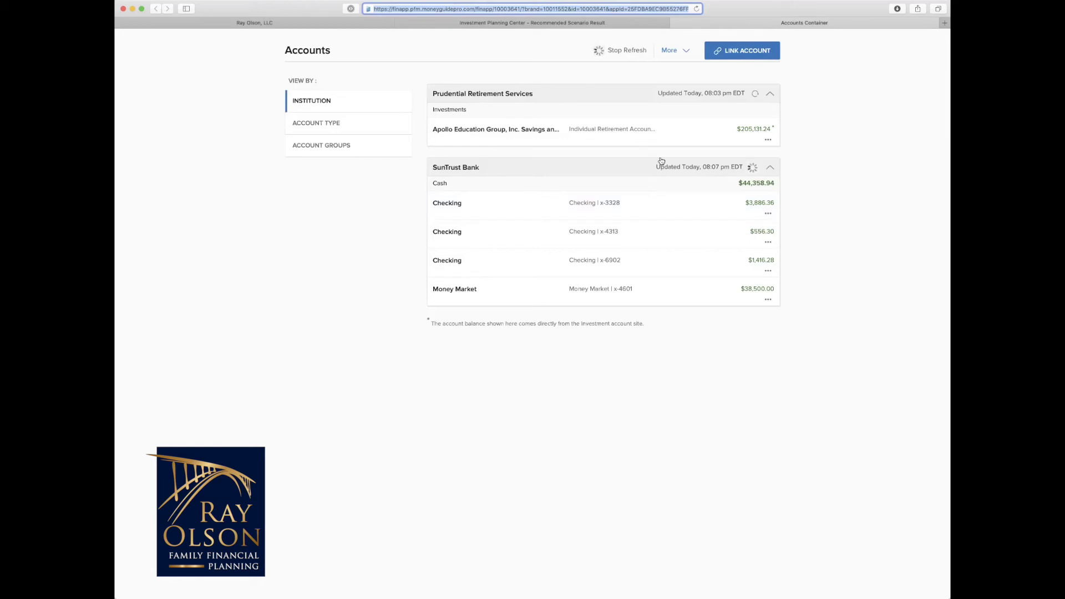
{"action": "mouse_move", "coordinate": [719, 93]}
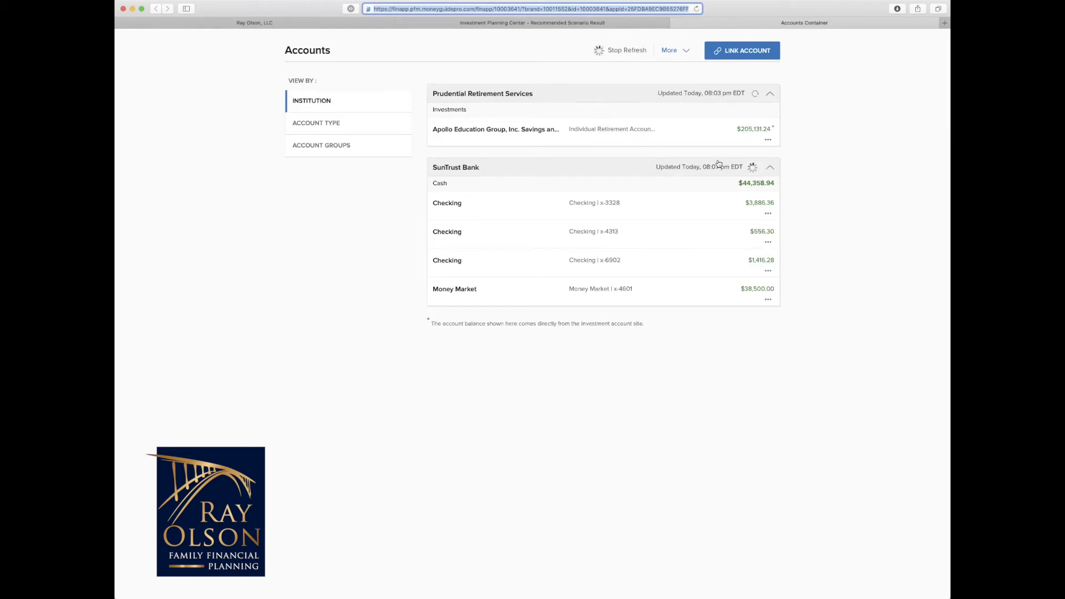
{"action": "mouse_move", "coordinate": [722, 145]}
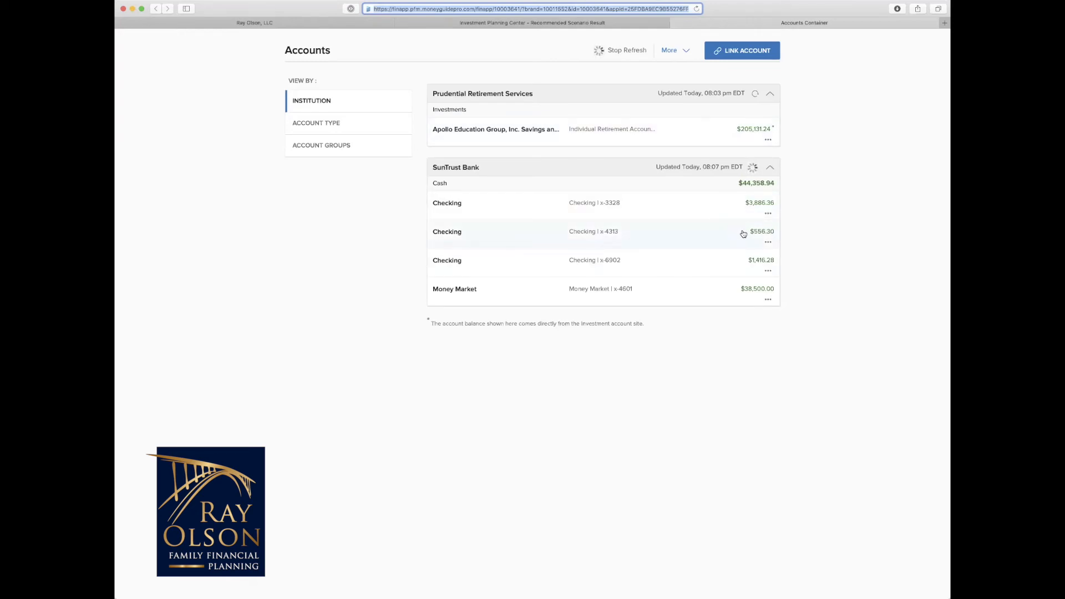
{"action": "mouse_move", "coordinate": [822, 209]}
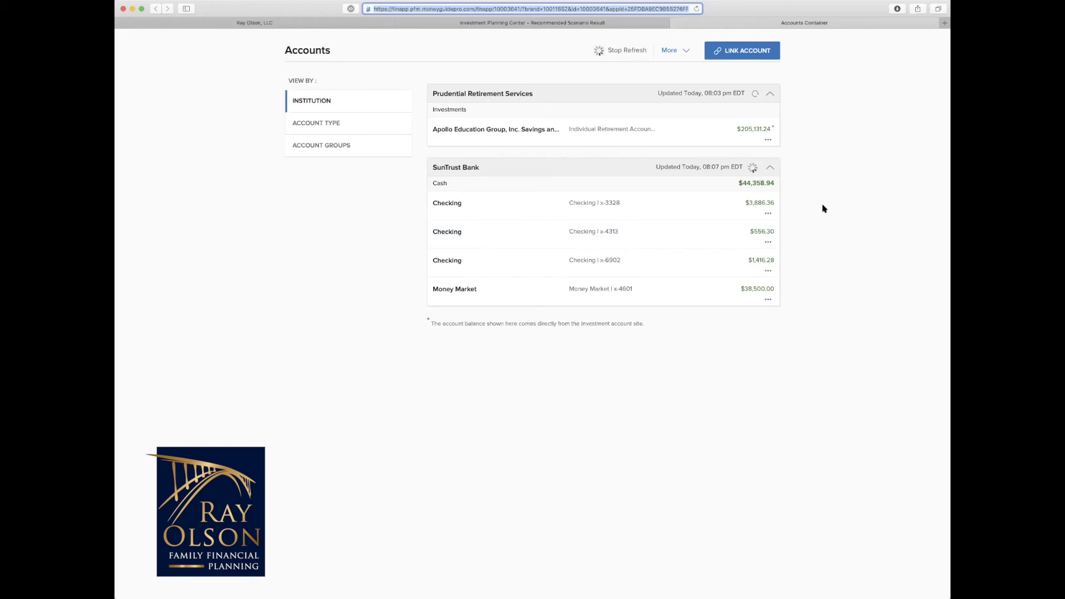
{"action": "mouse_move", "coordinate": [827, 177]}
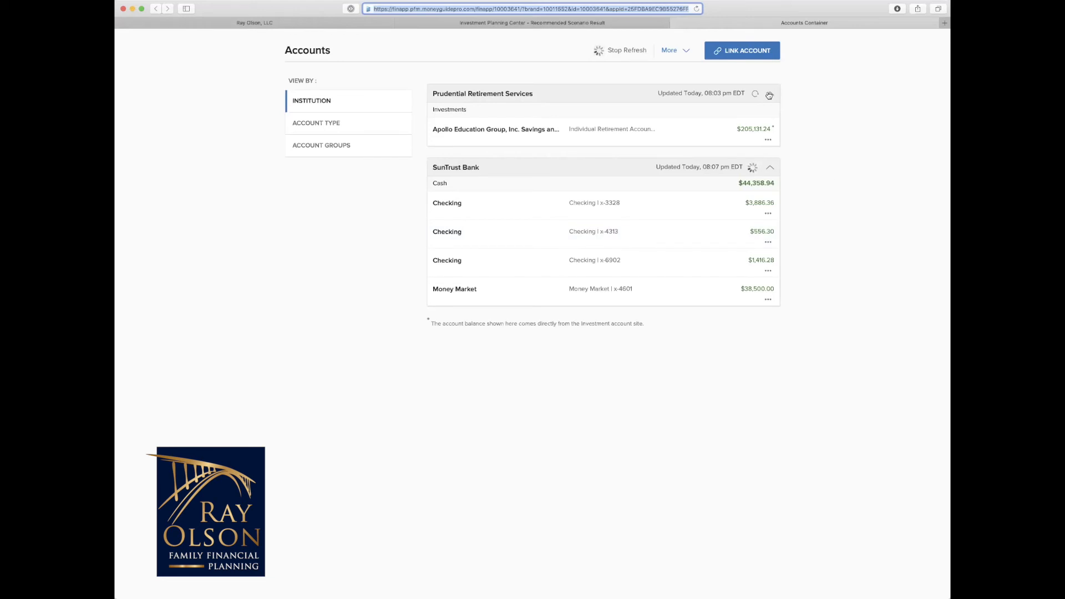
{"action": "left_click", "coordinate": [754, 93]}
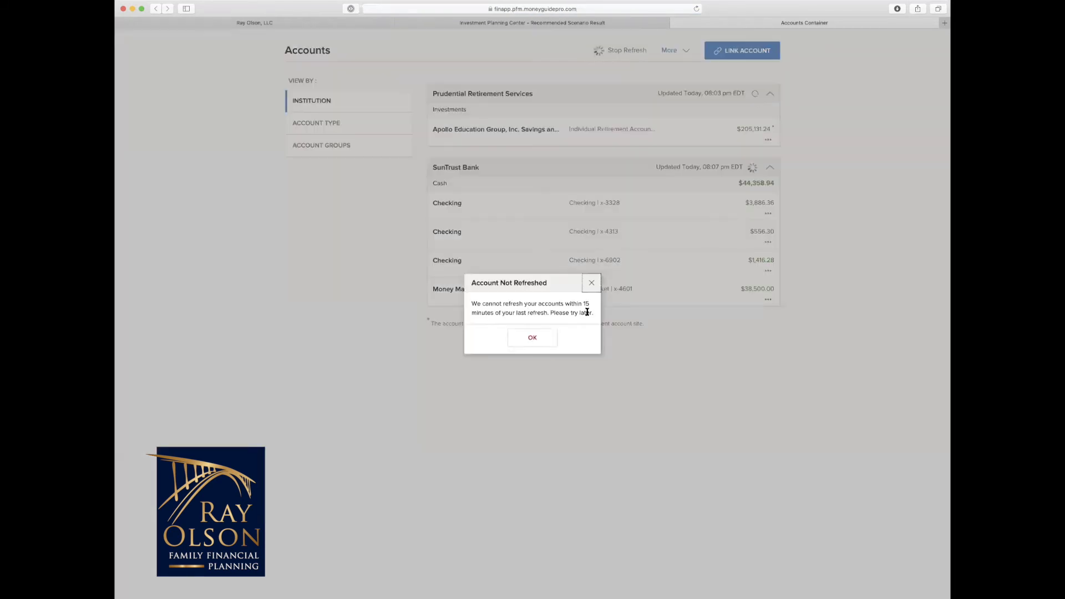
{"action": "left_click", "coordinate": [532, 338]}
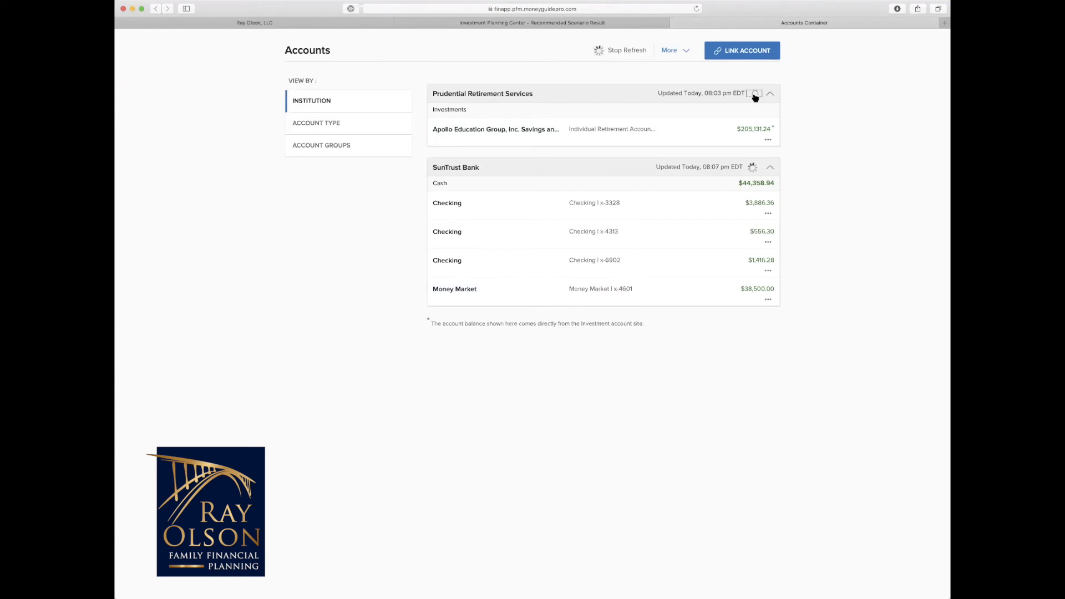
{"action": "mouse_move", "coordinate": [751, 149]}
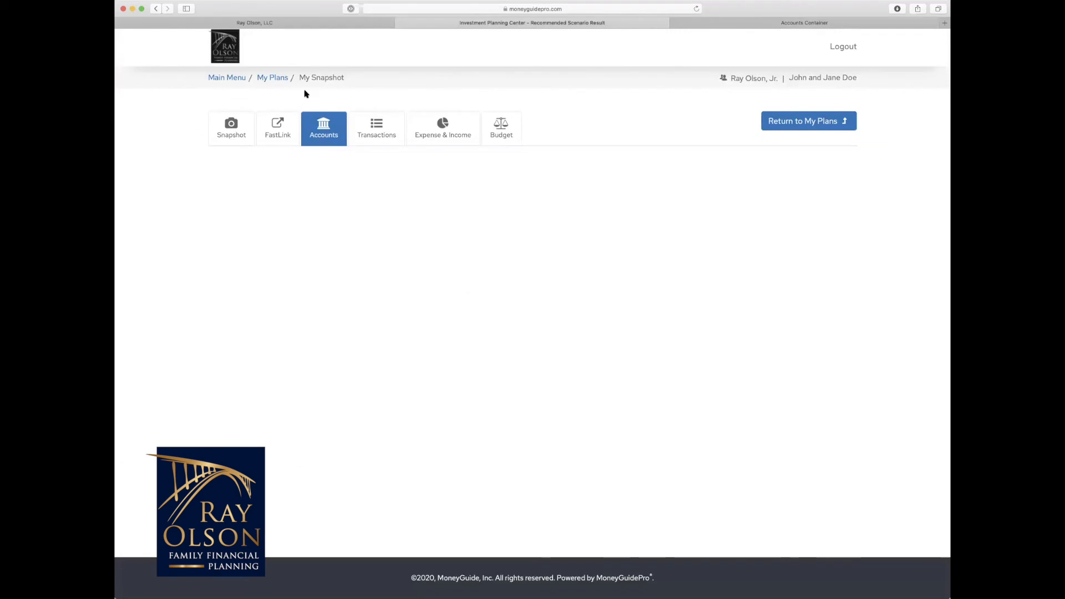
Step: Return to the snapshot, dismiss the account-gathering success banner, and go to My Plans
{"action": "left_click", "coordinate": [231, 128]}
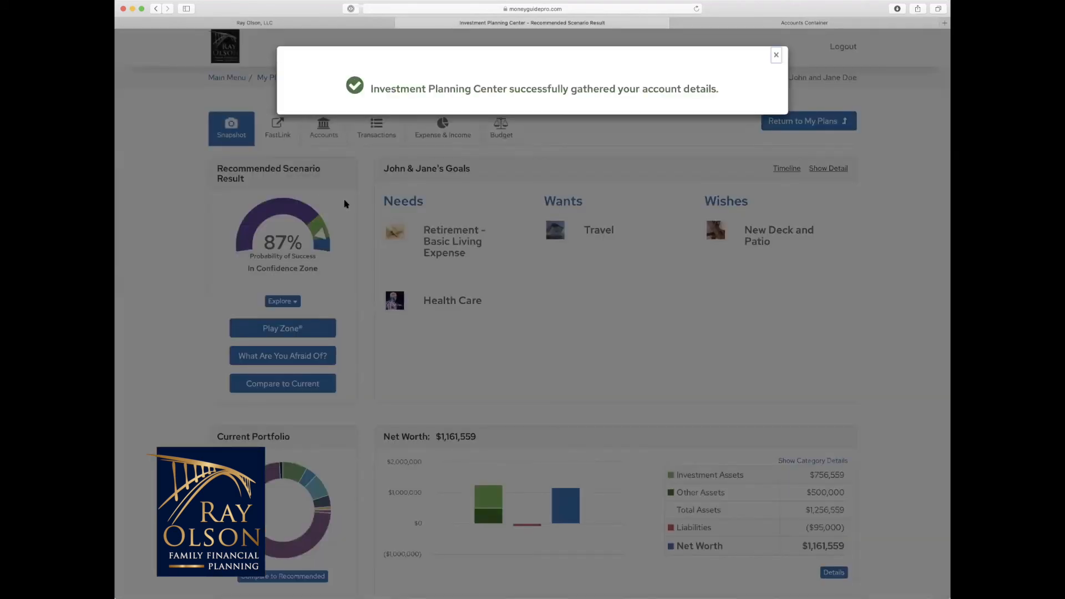
{"action": "left_click", "coordinate": [776, 54]}
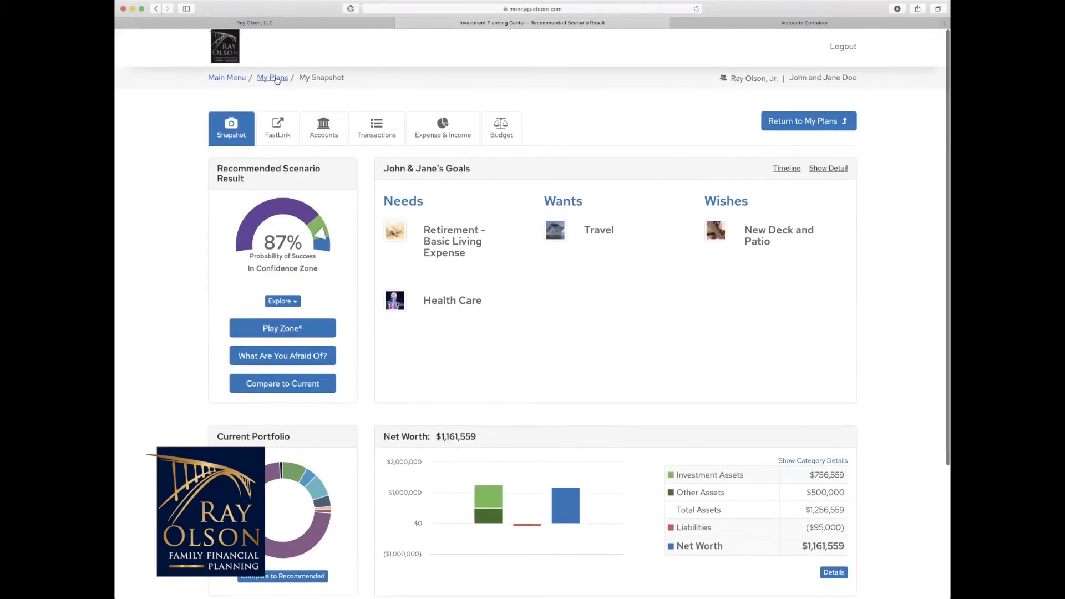
{"action": "left_click", "coordinate": [273, 78]}
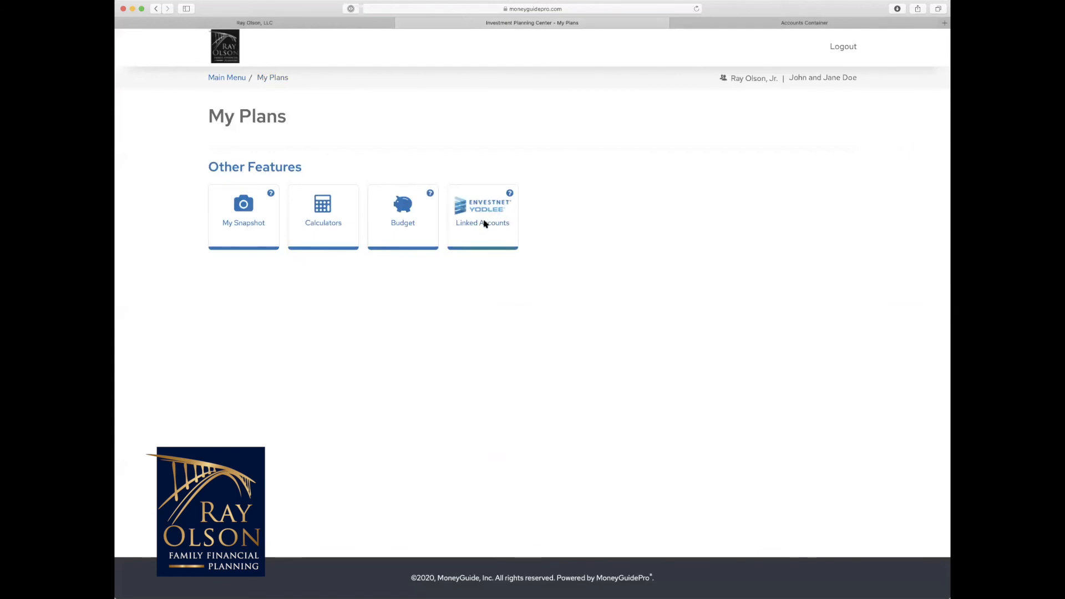
Step: View the linked Prudential and SunTrust accounts, briefly opening and closing the site picker
{"action": "left_click", "coordinate": [483, 211]}
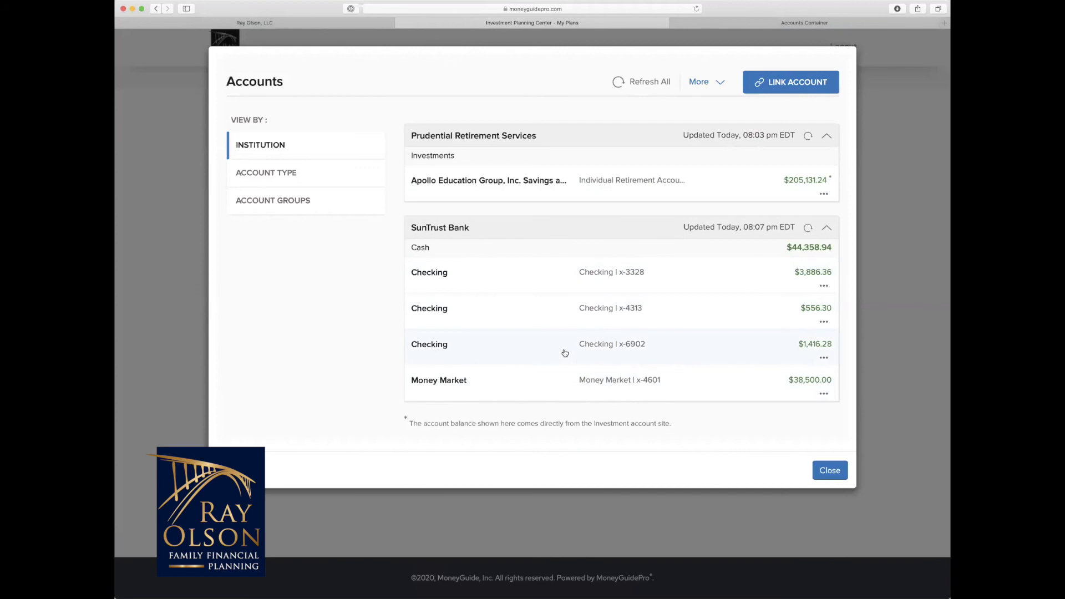
{"action": "mouse_move", "coordinate": [564, 352]}
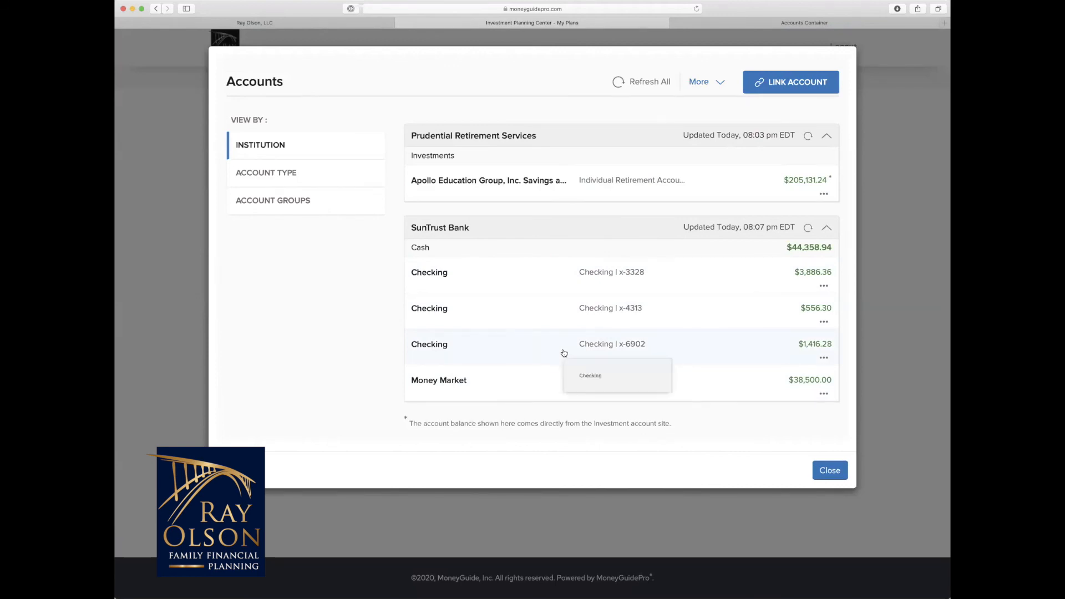
{"action": "mouse_move", "coordinate": [847, 154]}
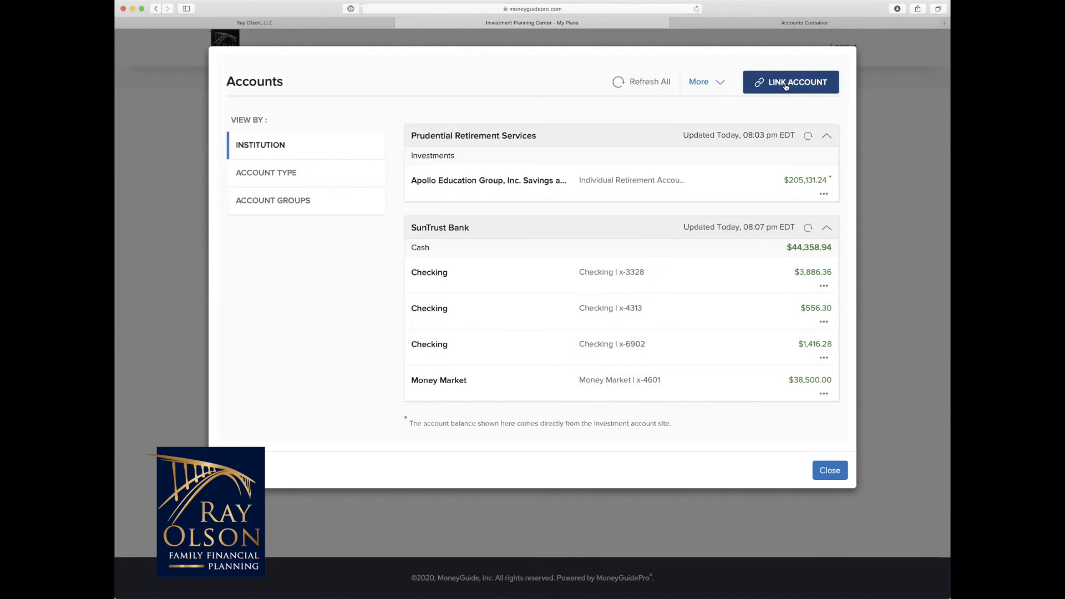
{"action": "left_click", "coordinate": [790, 81]}
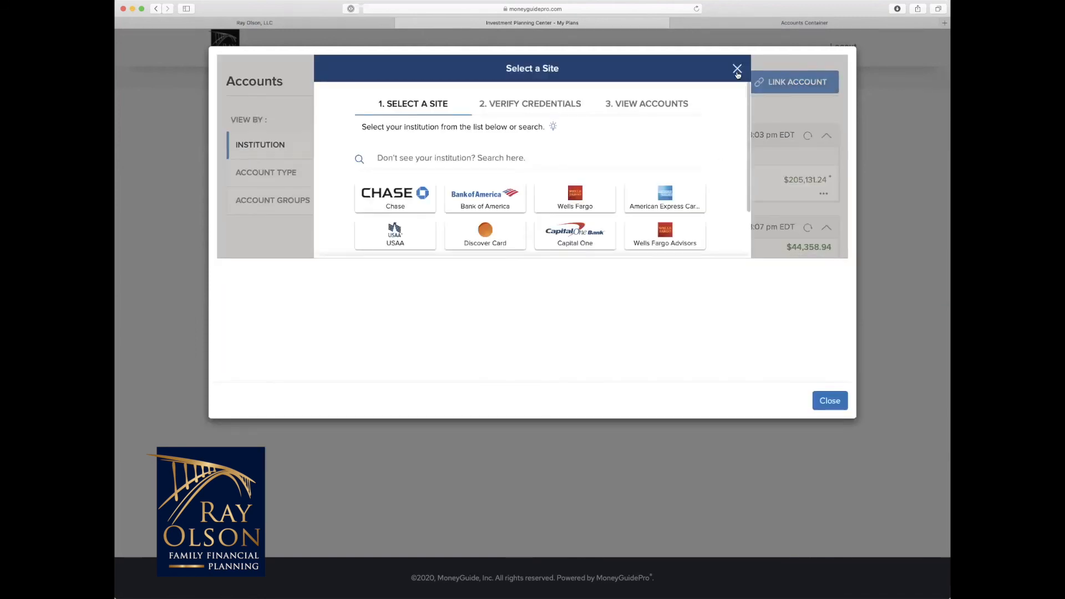
{"action": "left_click", "coordinate": [737, 69]}
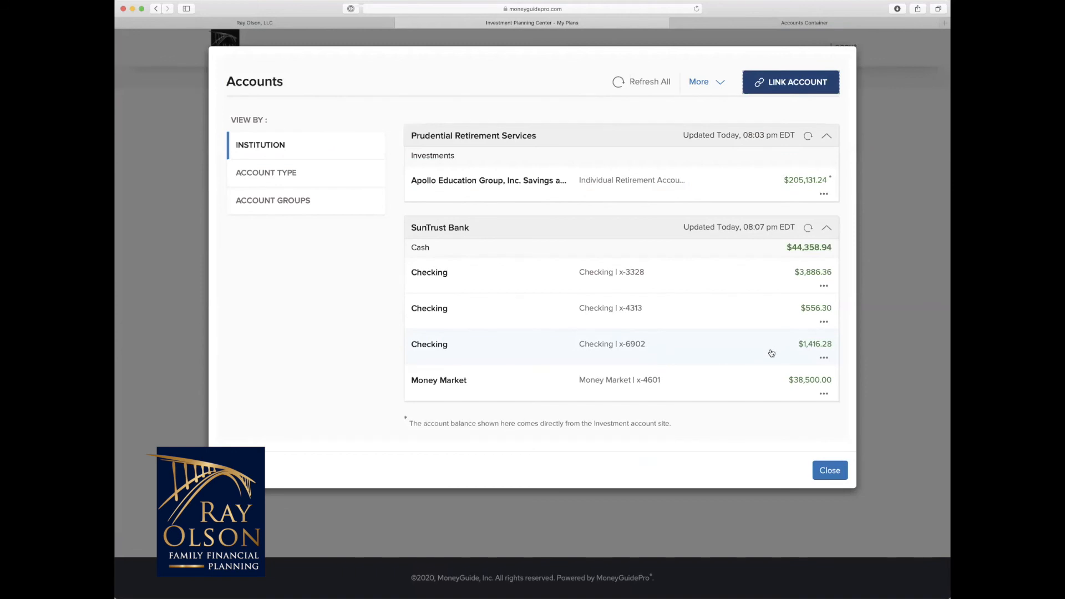
{"action": "mouse_move", "coordinate": [830, 470]}
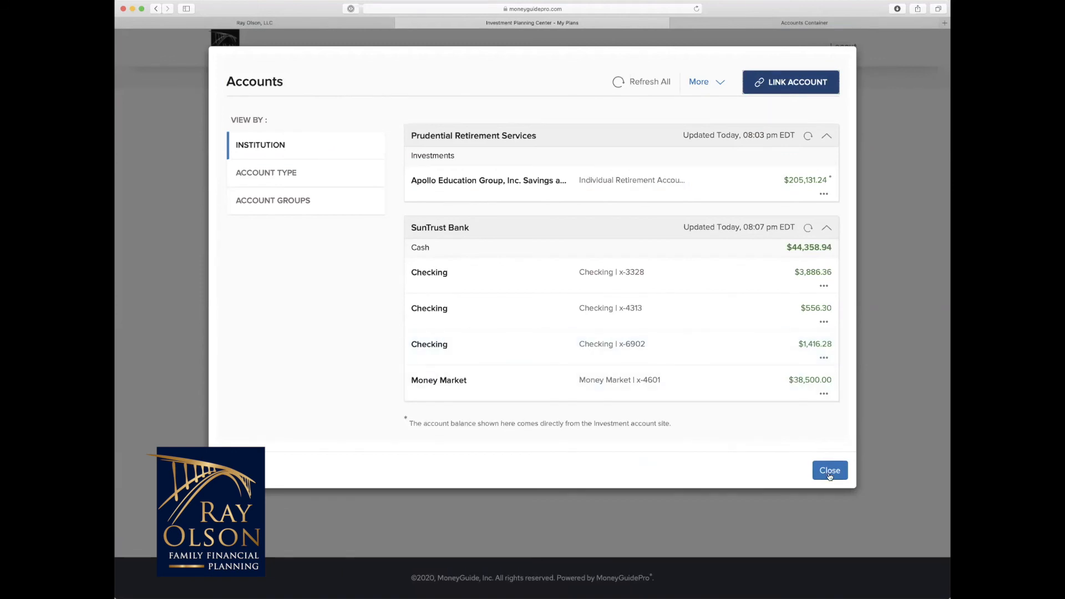